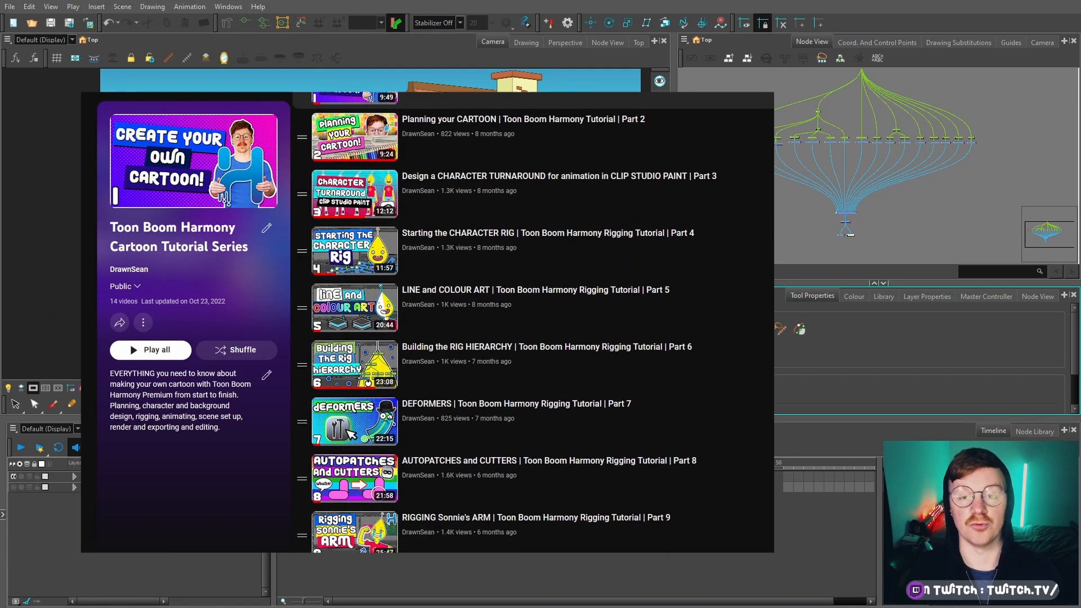
Start an image import and choose Shapes.psd from the 20-PS2TB folder as the source file.
scroll(down, 3)
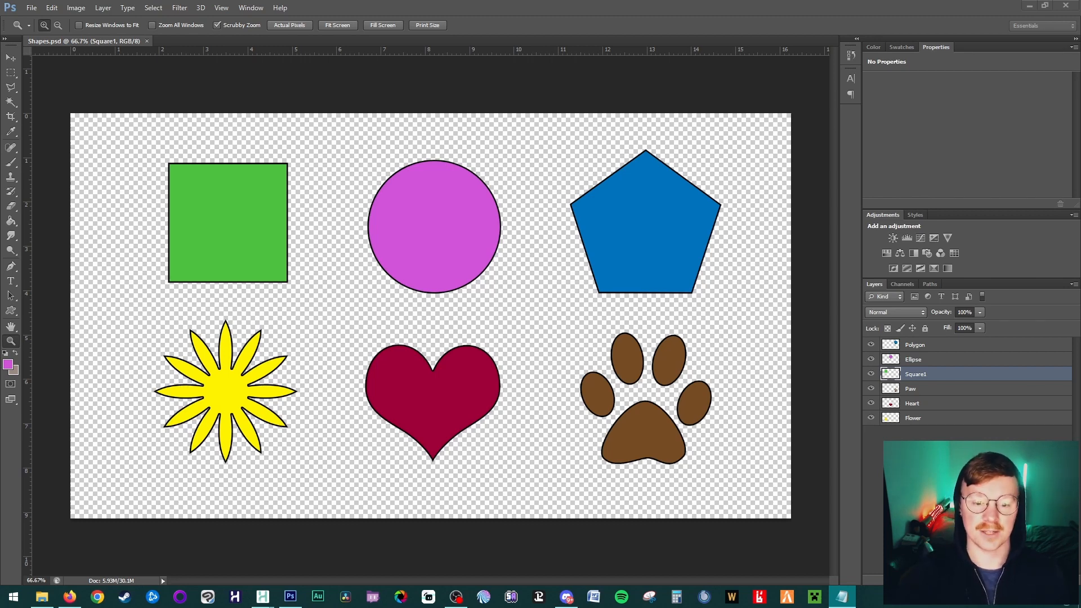
mouse_move(390, 143)
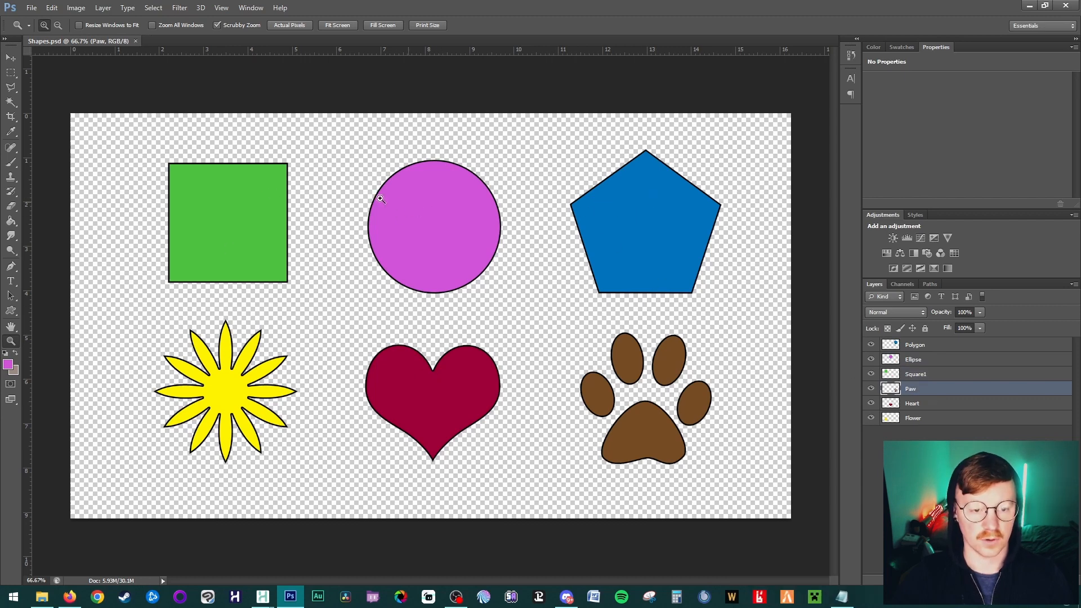
click(505, 302)
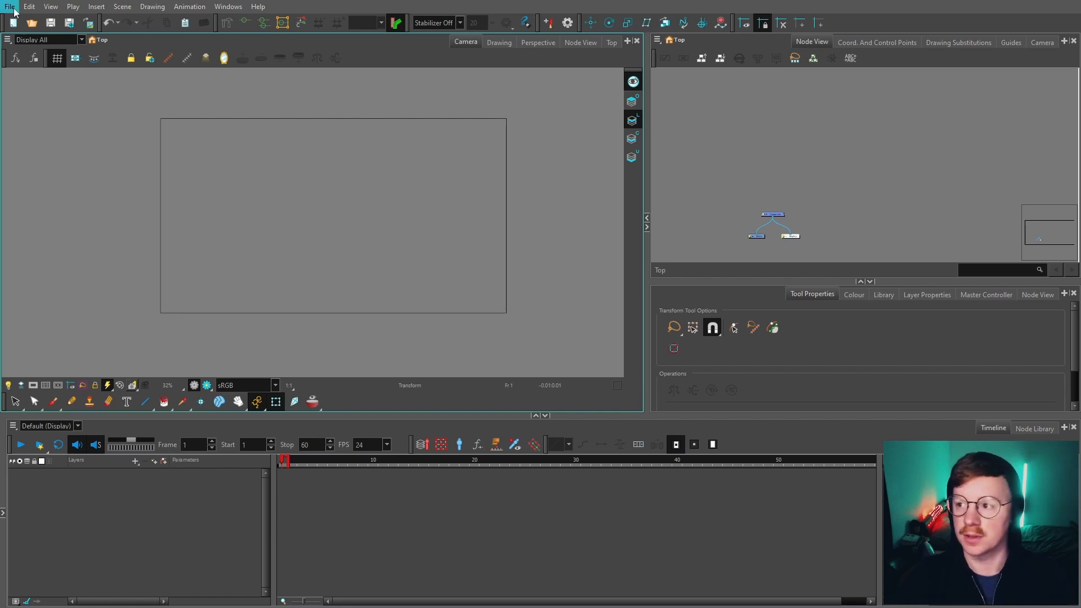
click(10, 7)
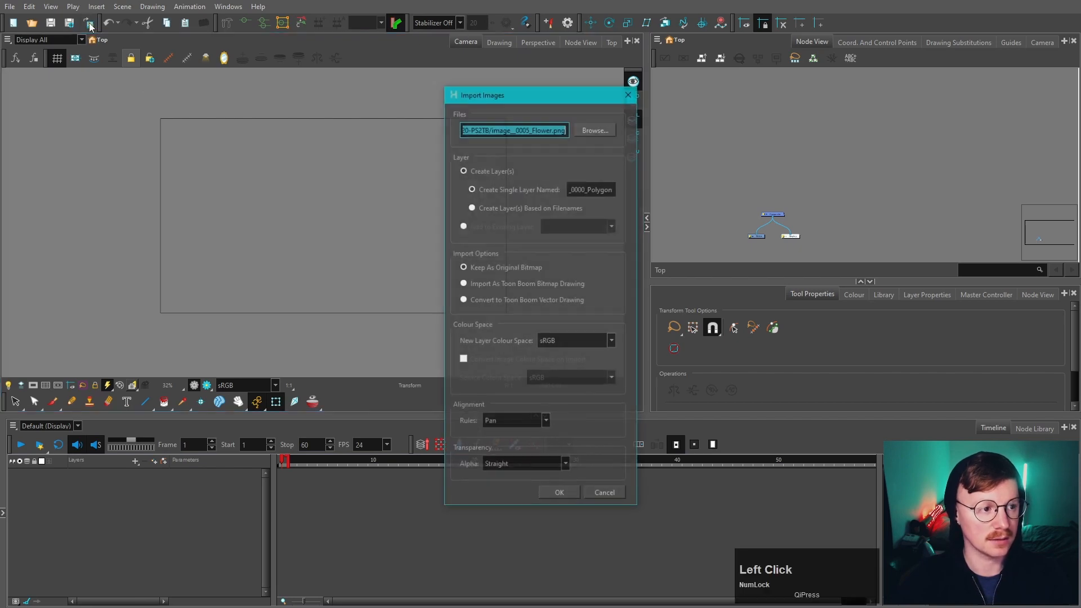
click(593, 130)
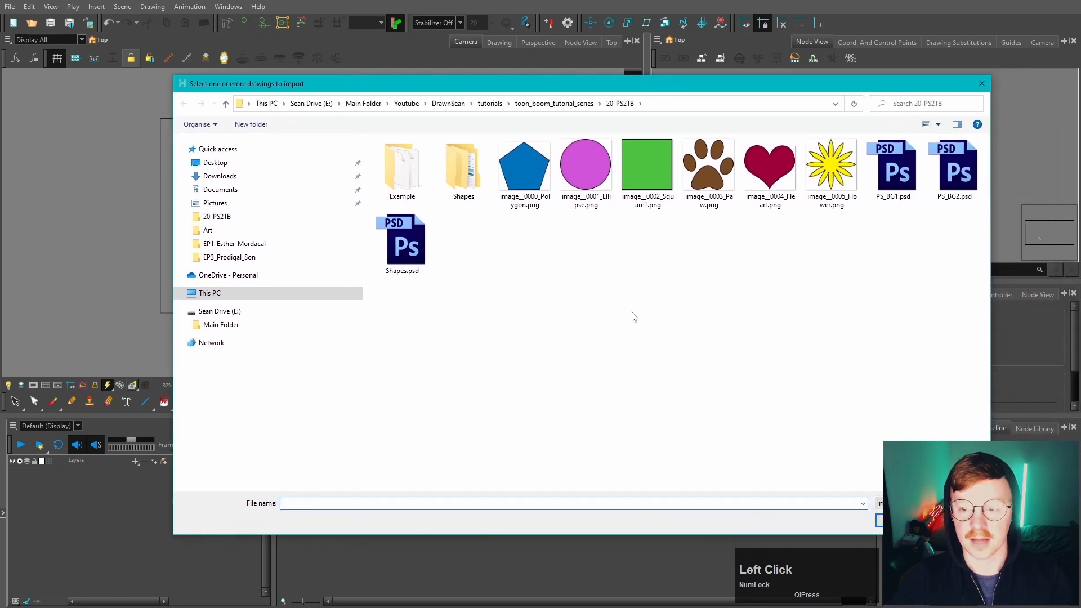
click(403, 245)
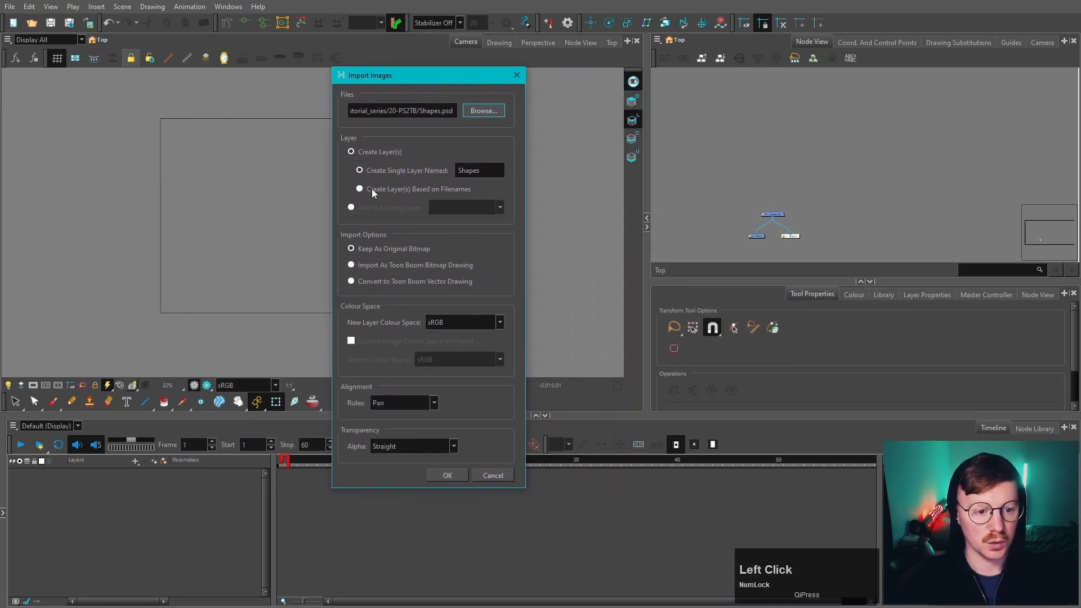
Create layers from filenames, keep images as original bitmaps, and align to Project Resolution.
click(359, 189)
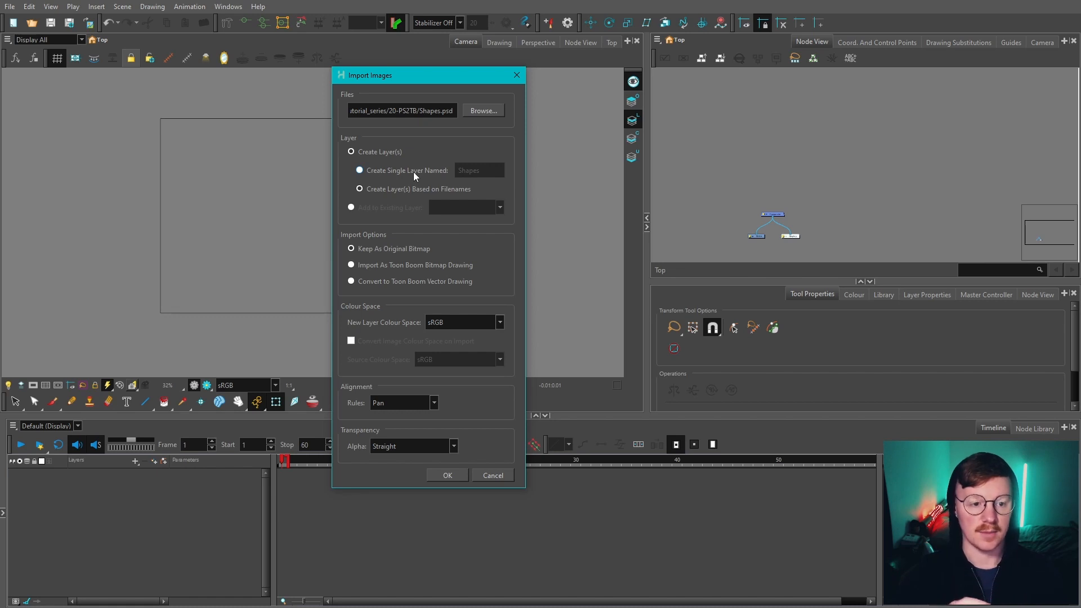
click(351, 247)
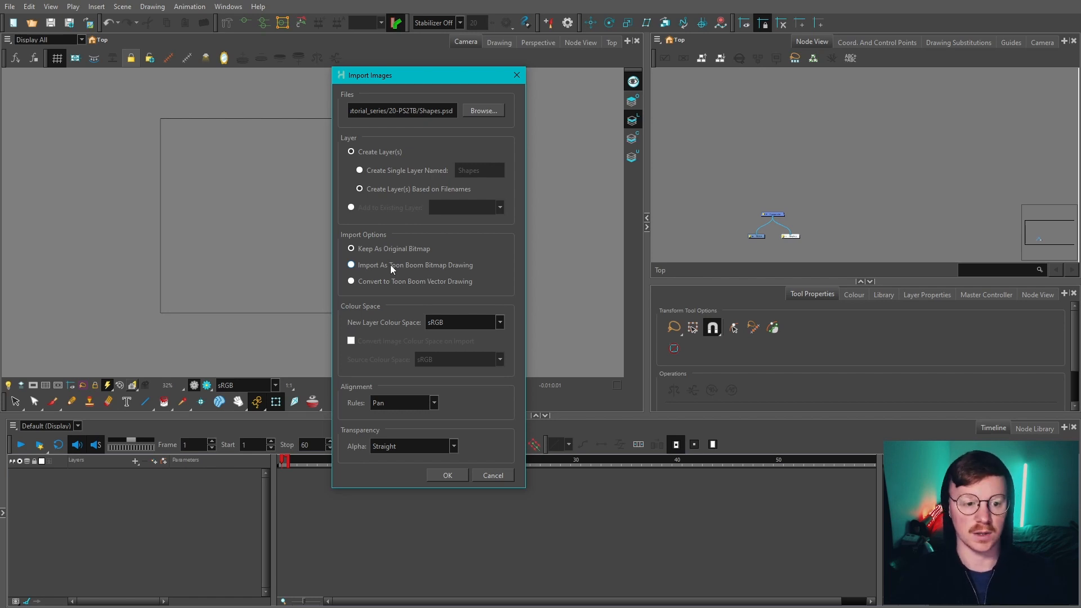
click(351, 248)
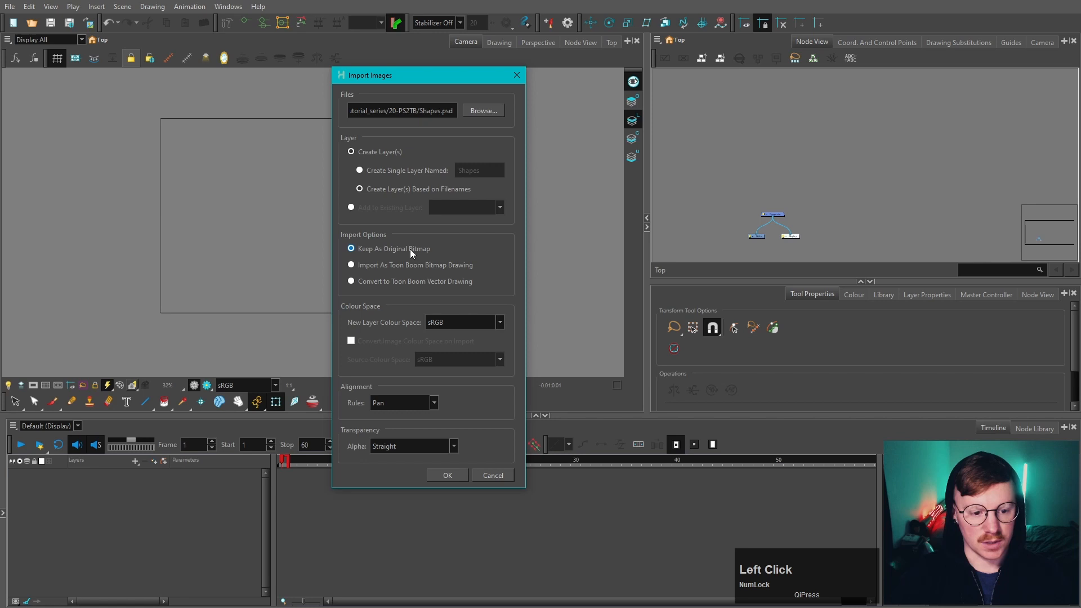
click(434, 403)
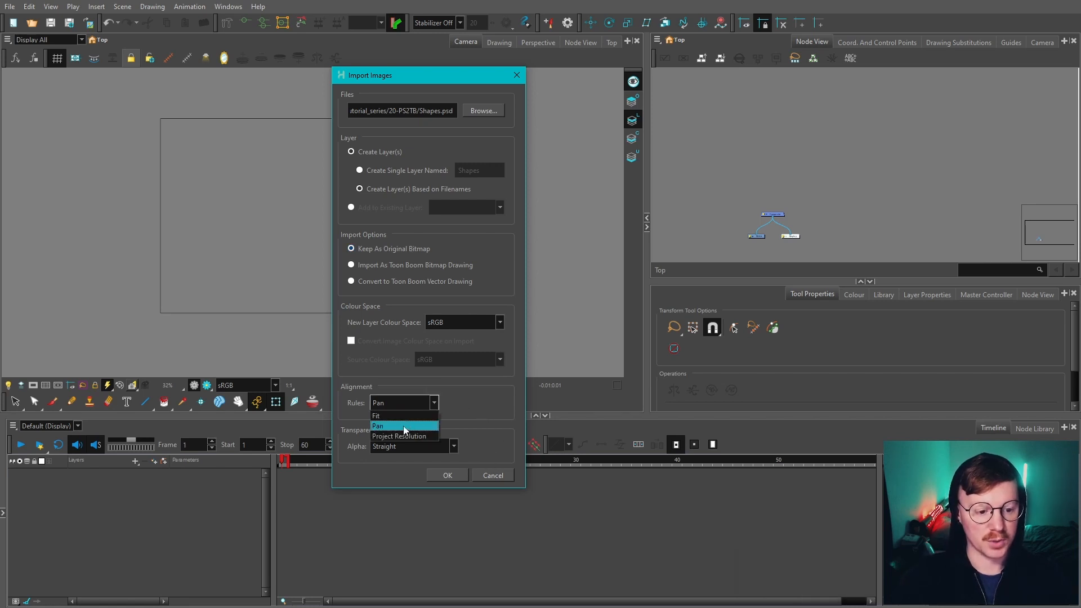
mouse_move(404, 415)
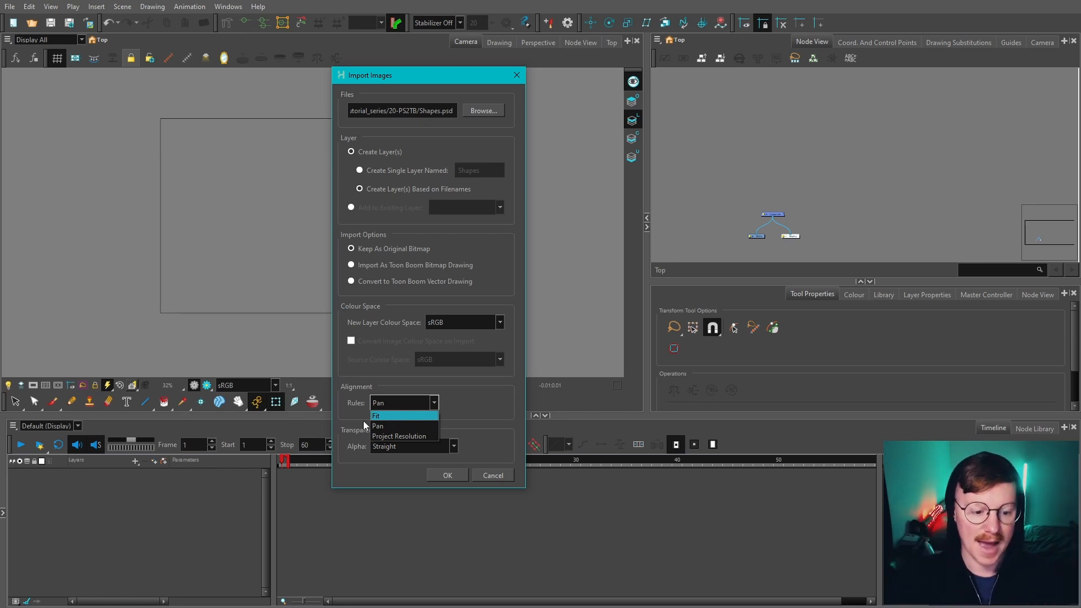
mouse_move(378, 426)
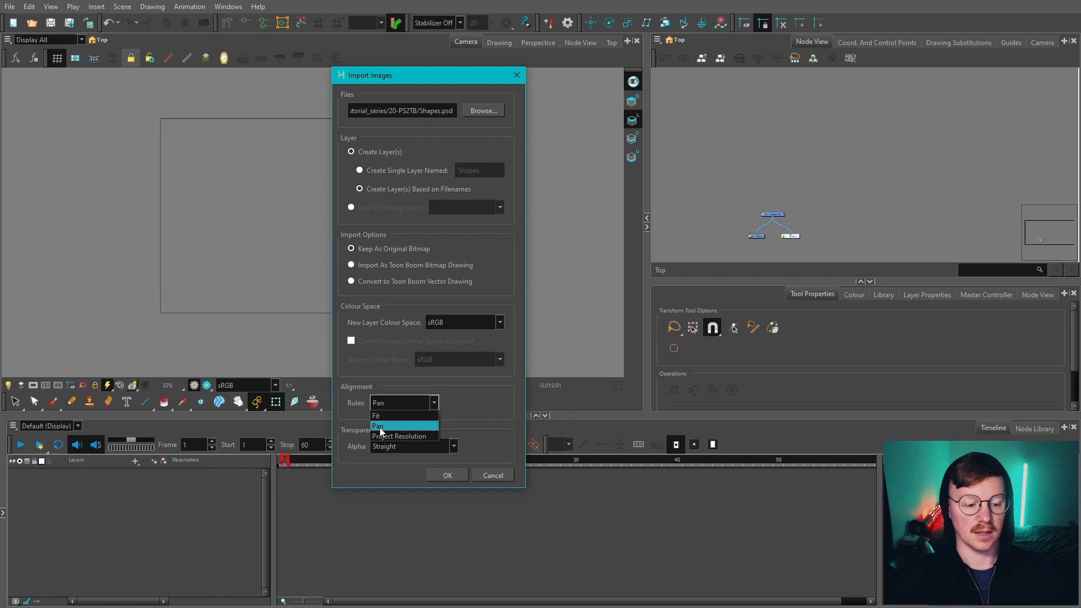
mouse_move(399, 436)
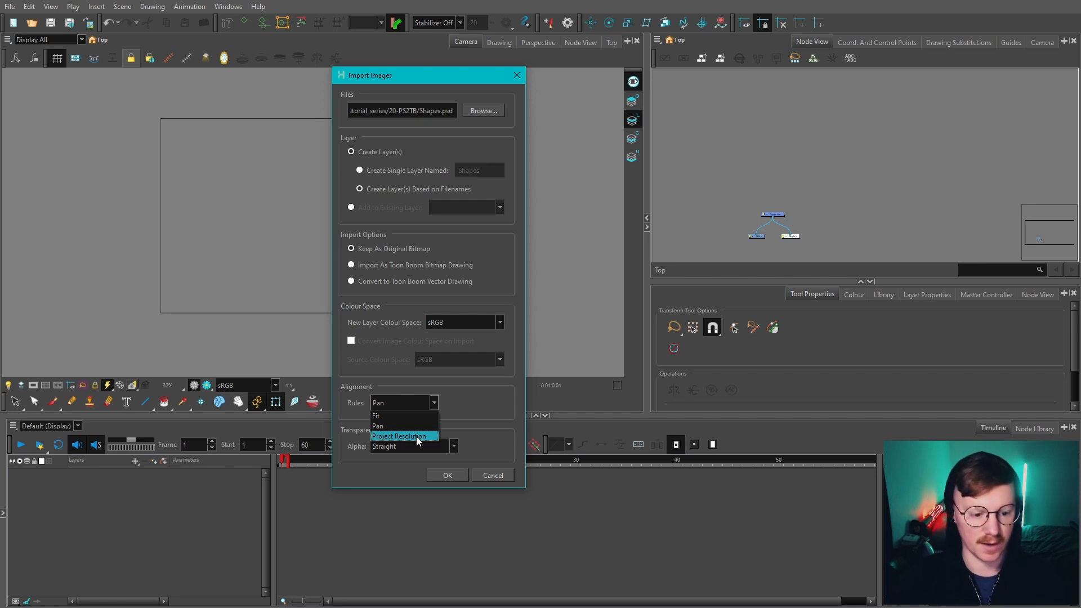
click(399, 436)
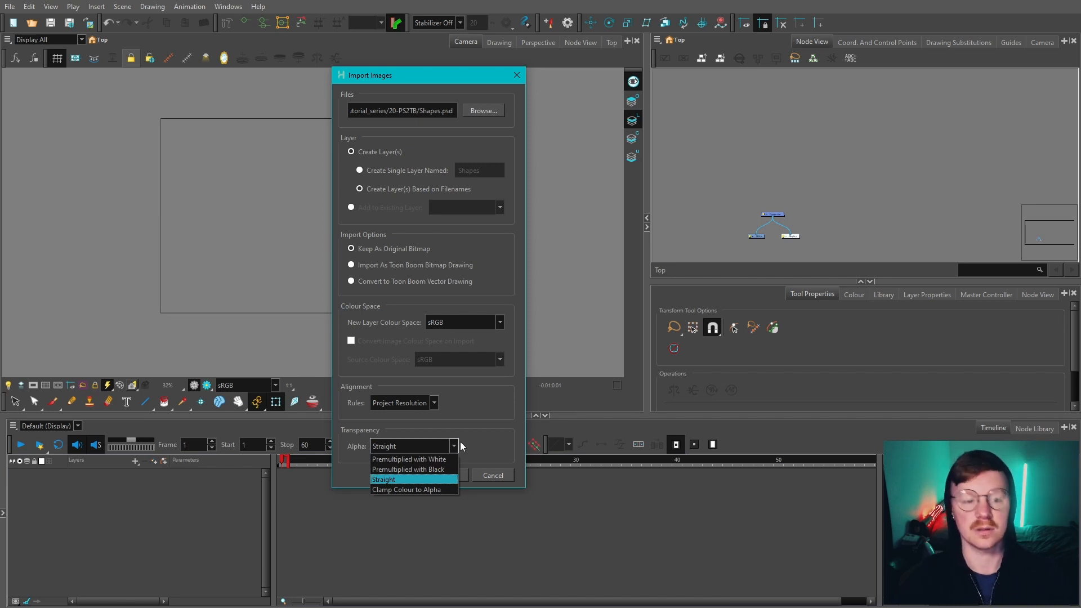
Confirm the import with the multilayer Create option set to Individual Layers, giving six shape layers.
click(383, 480)
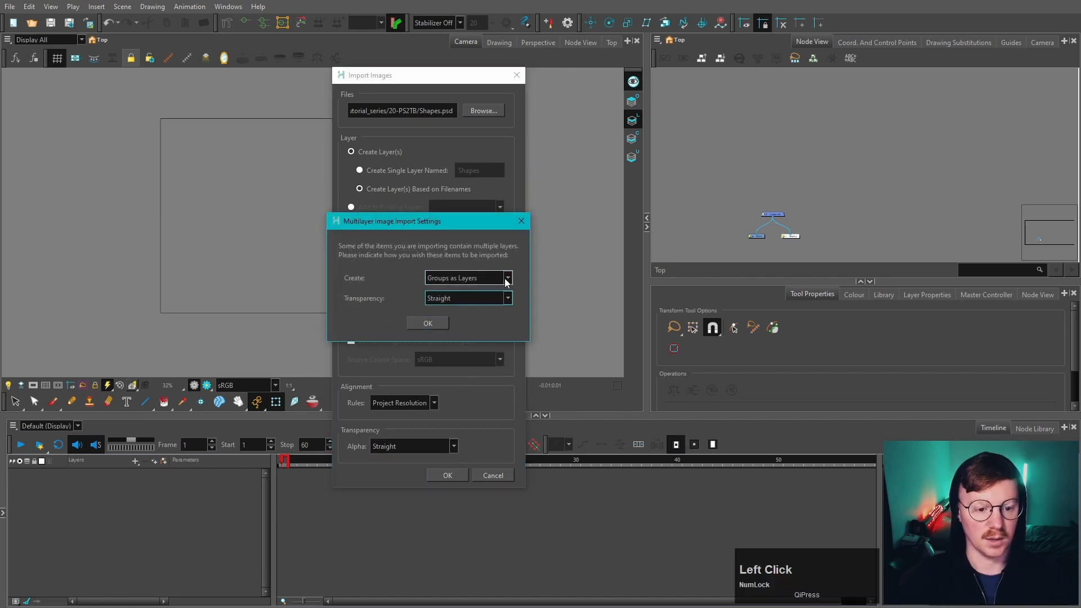
click(508, 277)
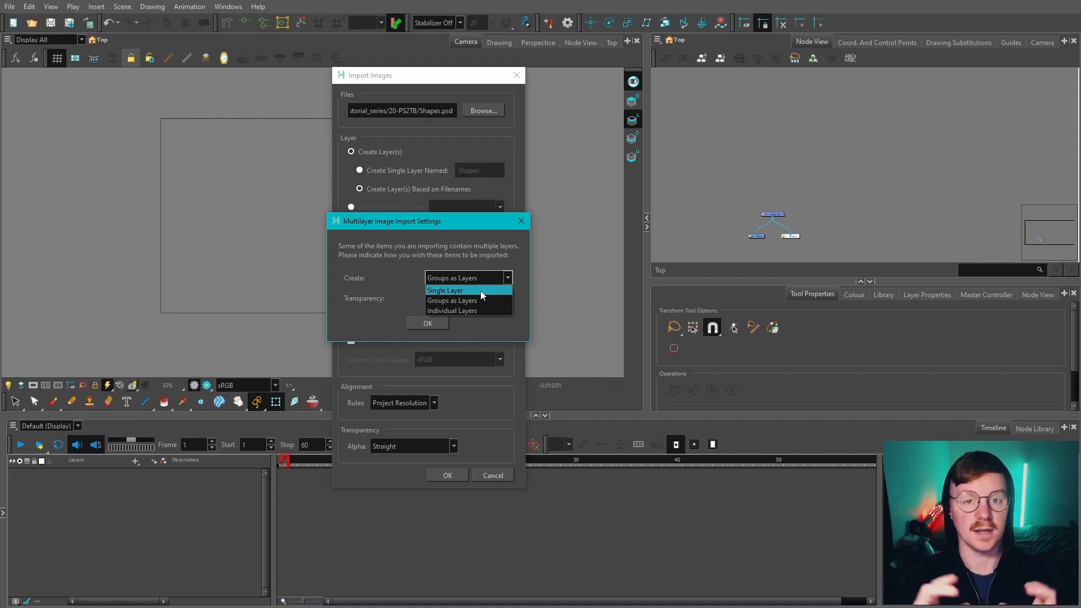
mouse_move(452, 299)
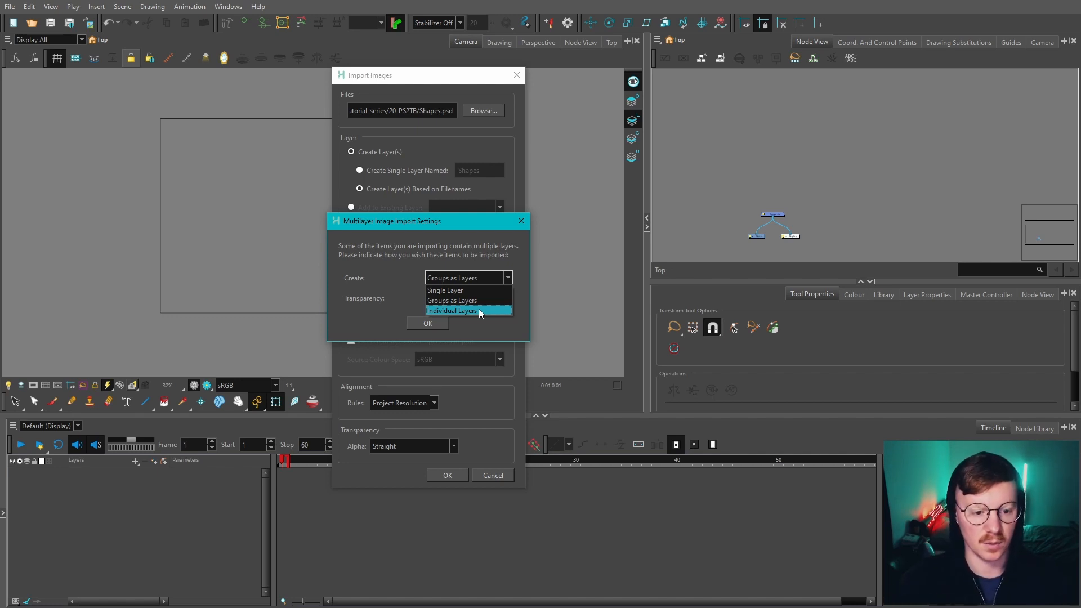
click(428, 324)
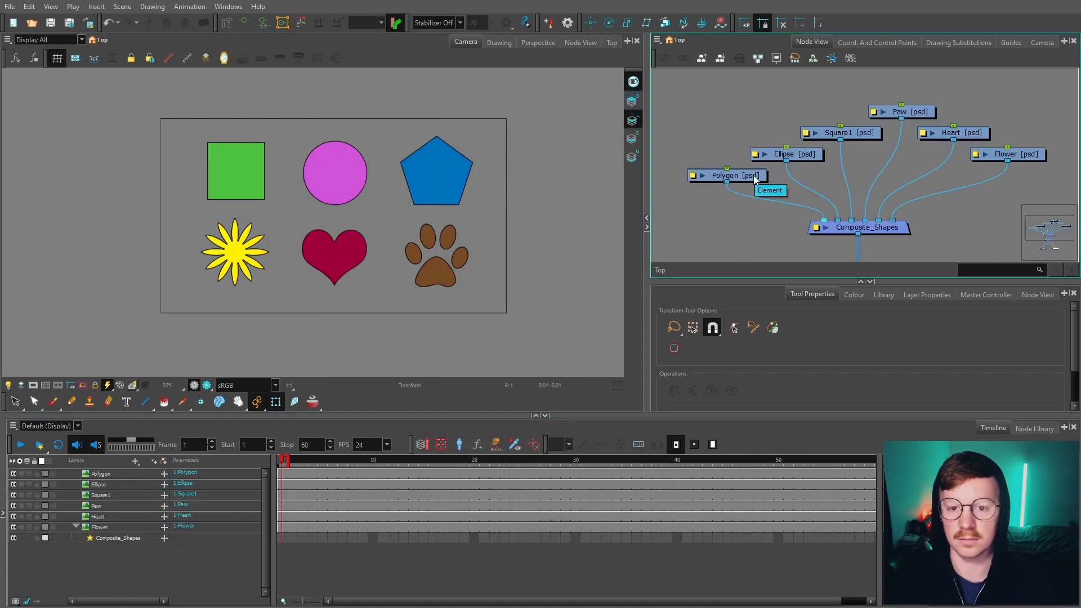
mouse_move(867, 145)
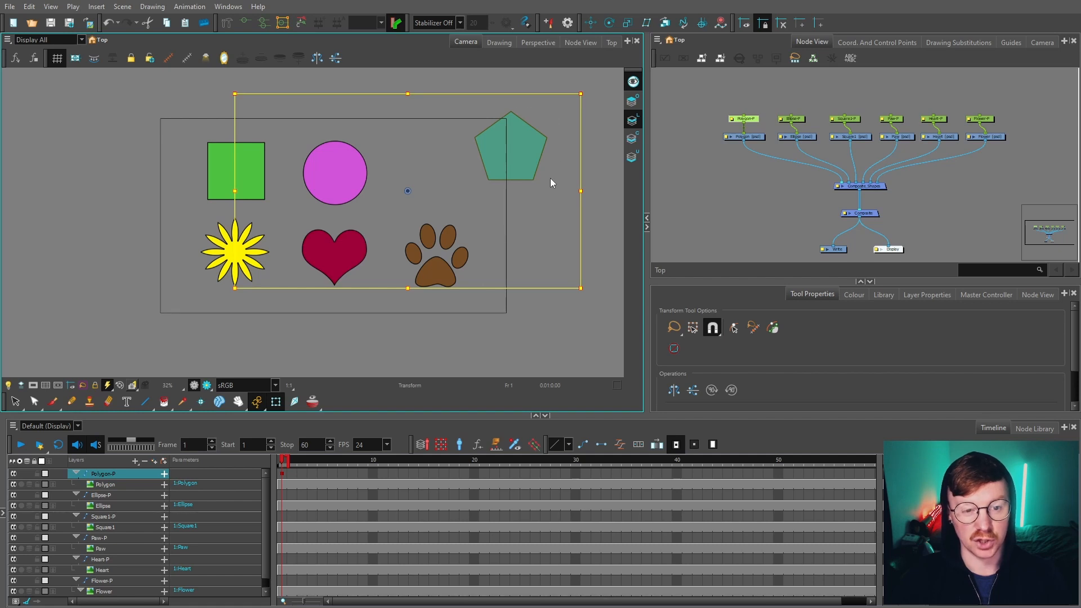
Add pegs to the imported shape layers, inspect the Polygon drawing, then return to the whole scene.
click(570, 197)
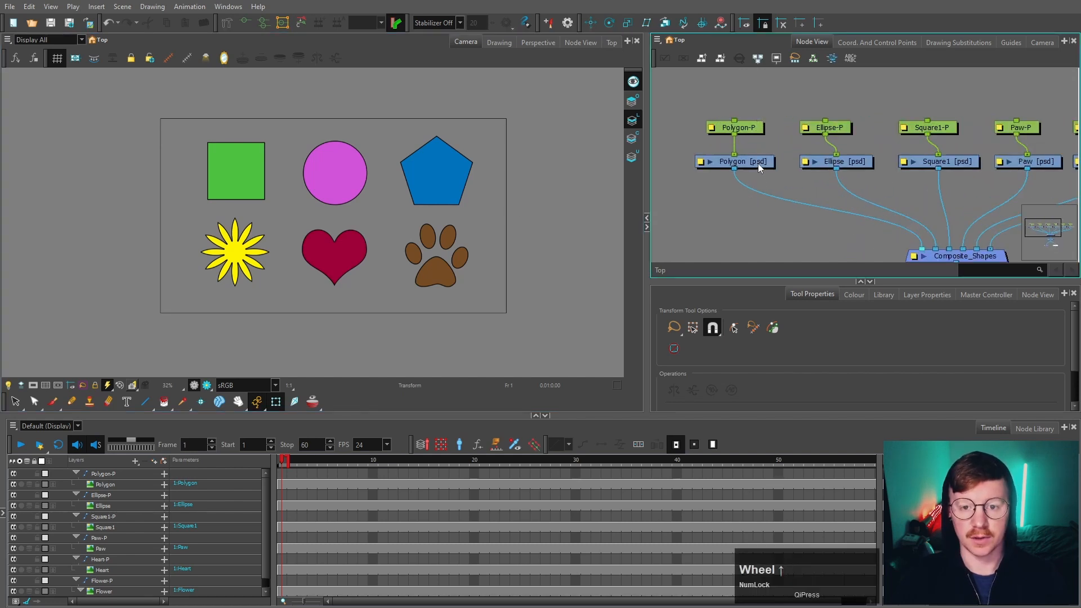
click(735, 161)
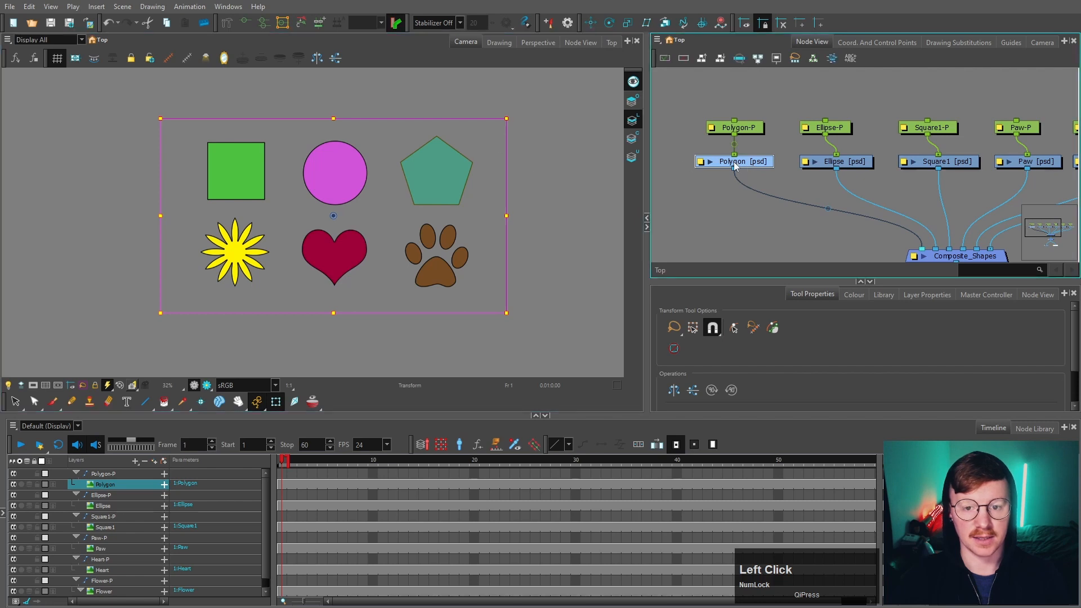
click(72, 402)
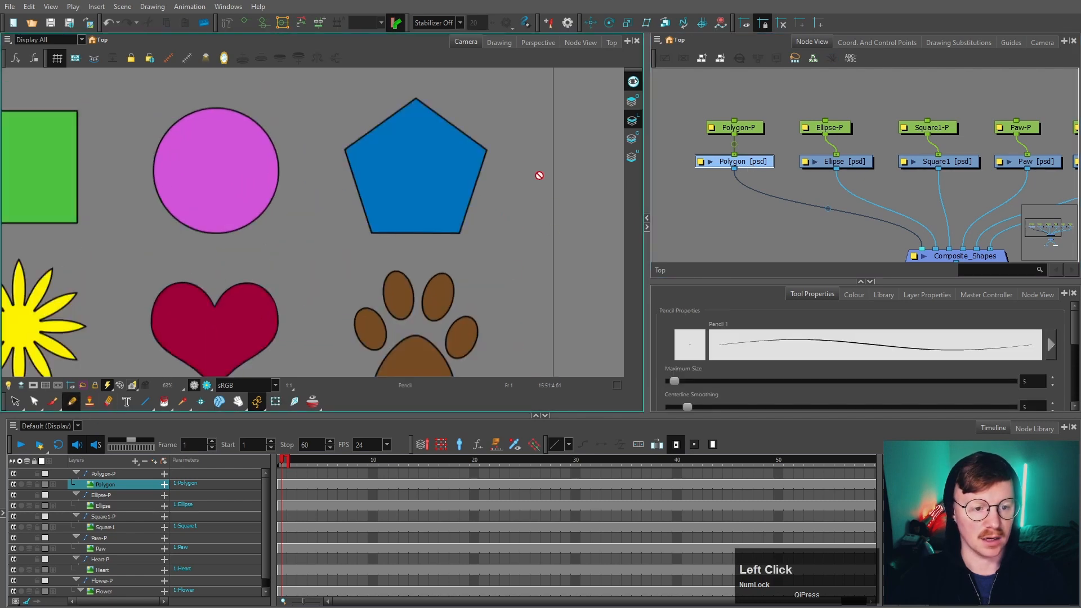
mouse_move(432, 188)
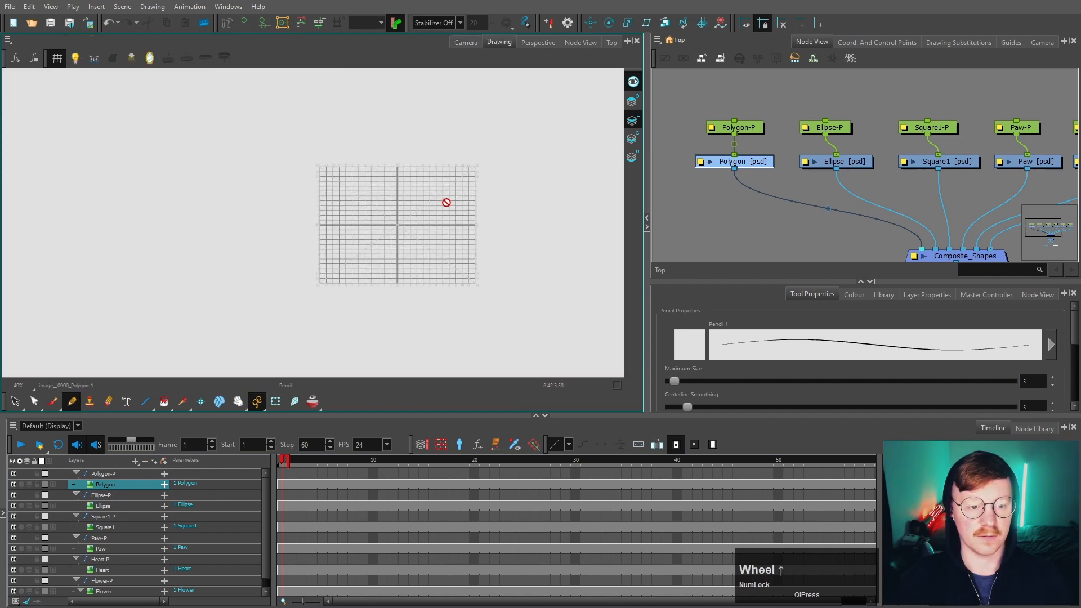
click(465, 42)
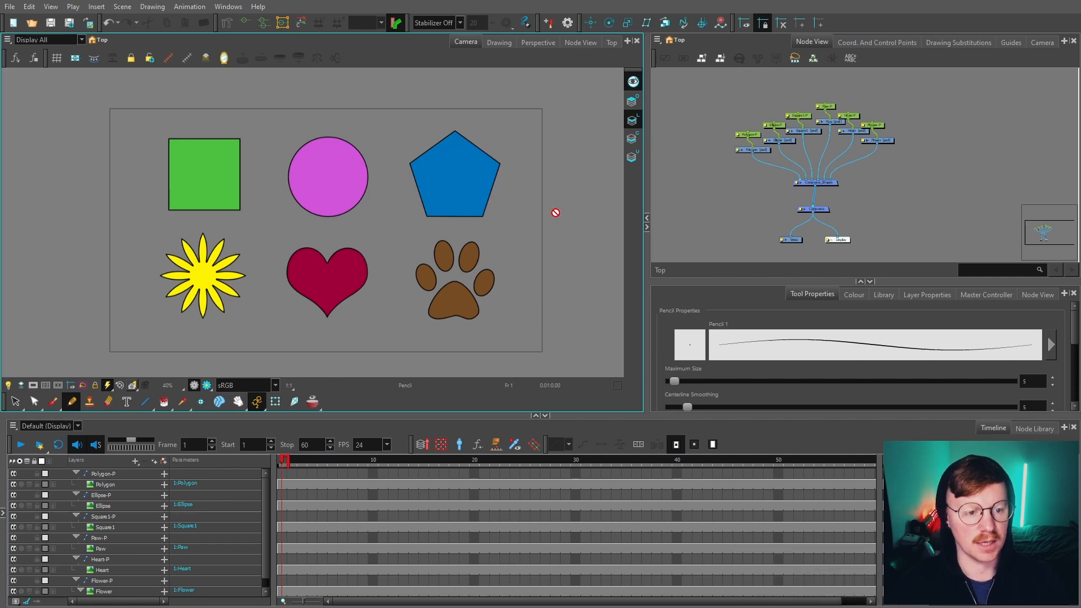
Browse into the Shapes scene folder's elements to reach Shapes.73 with Shapes-1.psd and the TGA copies.
key(s)
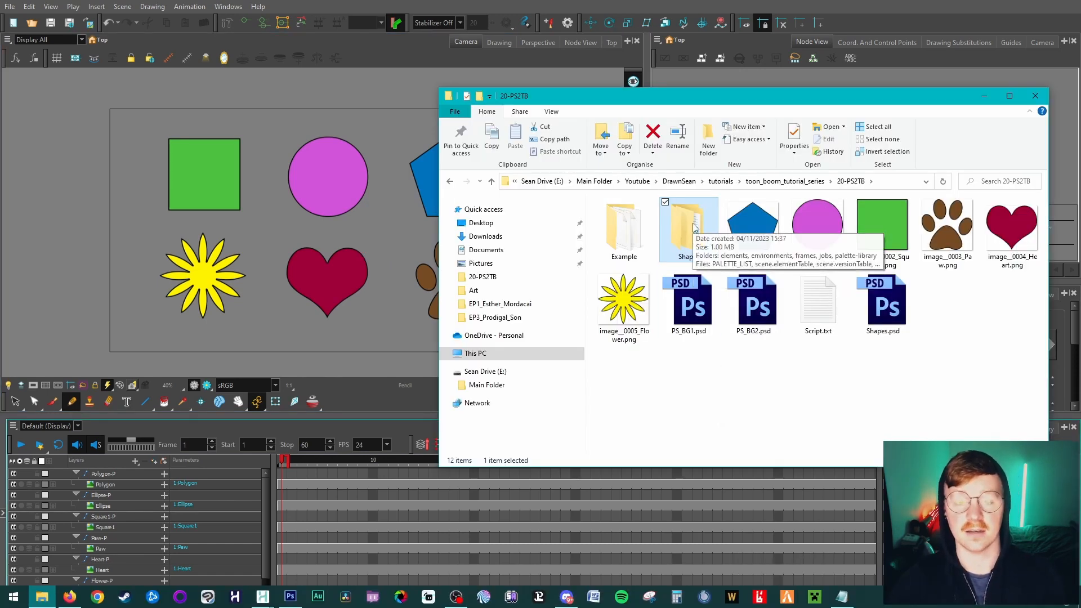
double_click(687, 224)
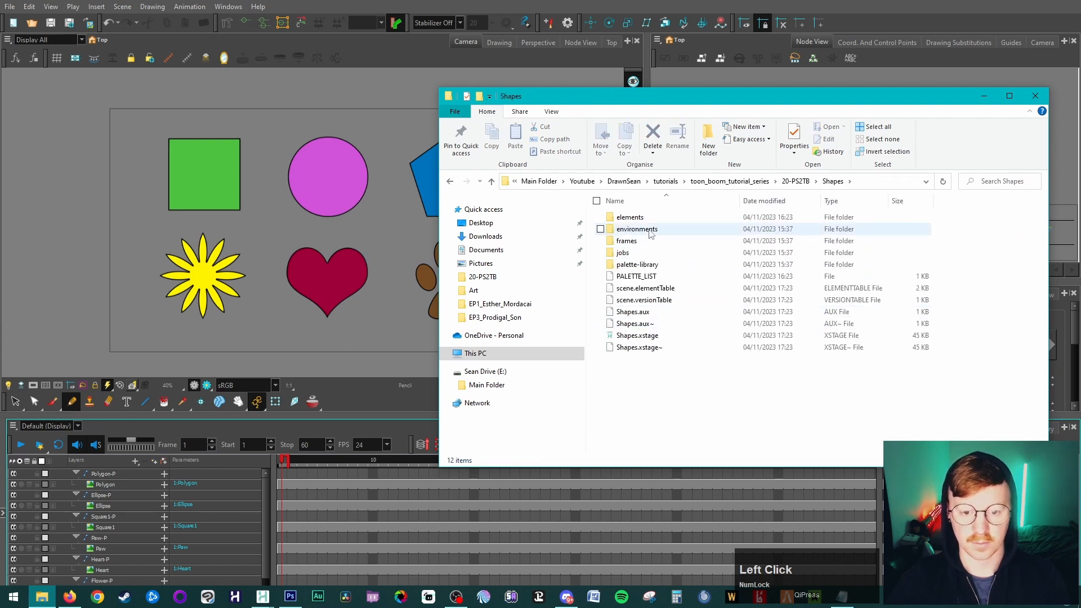
double_click(638, 229)
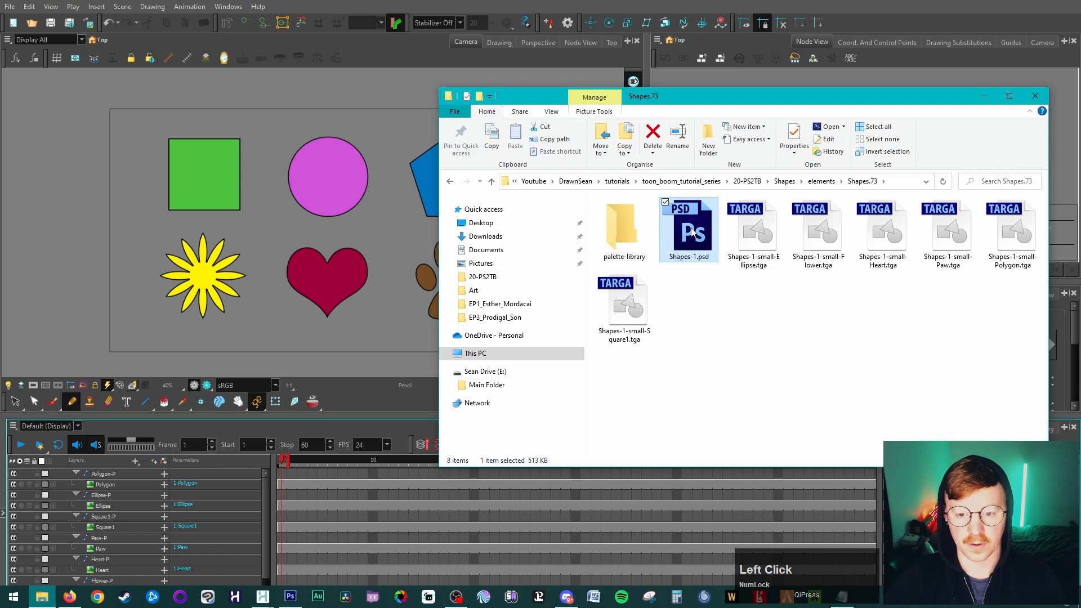
mouse_move(690, 231)
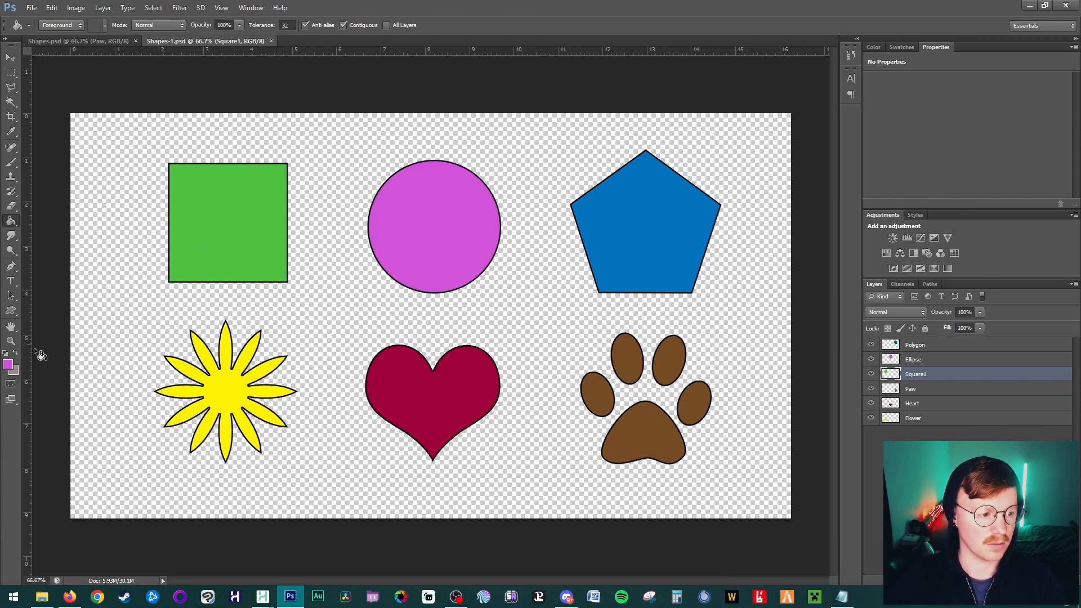
Set the Photoshop foreground colour to orange #ff7000 via the Color Picker.
click(8, 364)
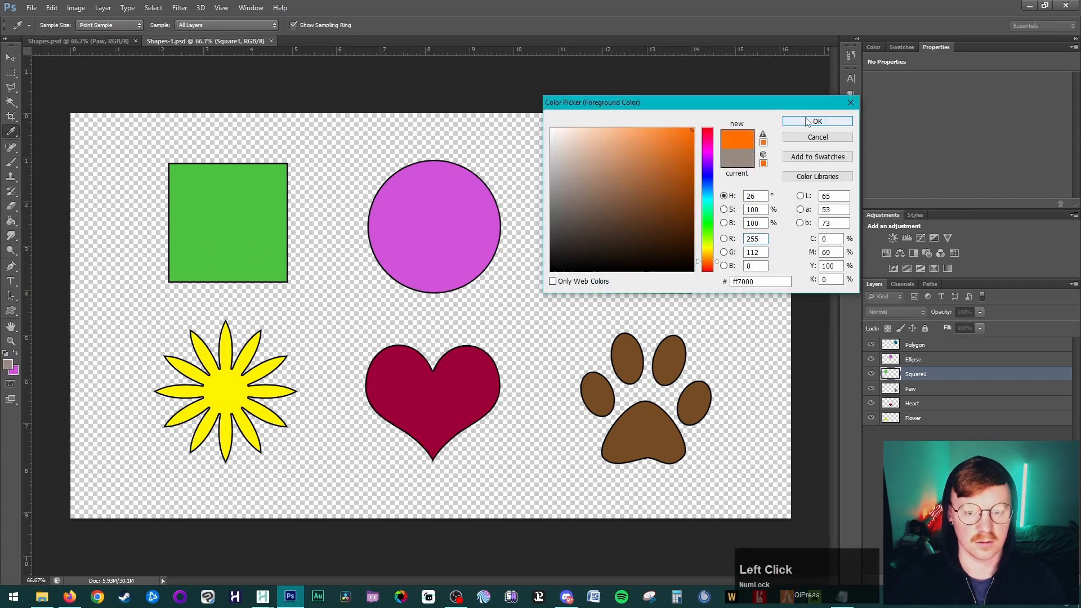
click(818, 120)
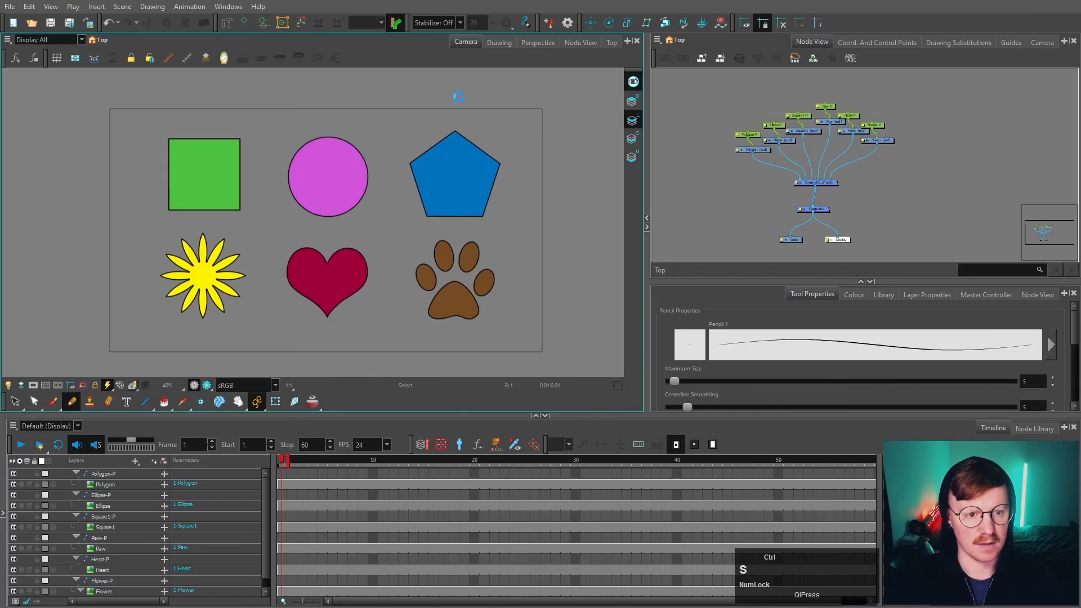
Start a fresh Harmony scene from the File menu for the next import.
click(10, 7)
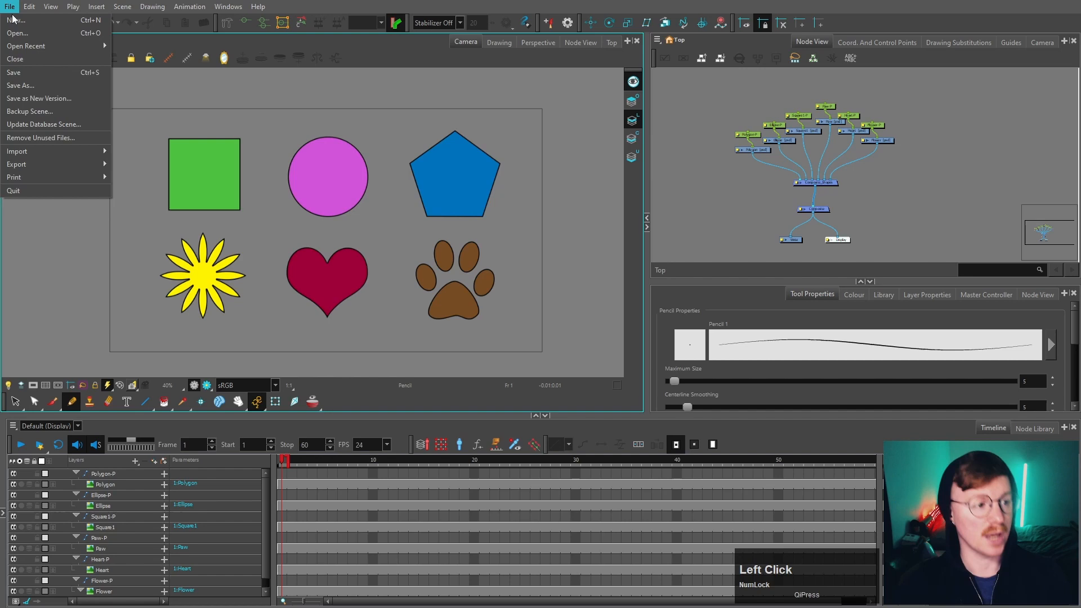
click(26, 45)
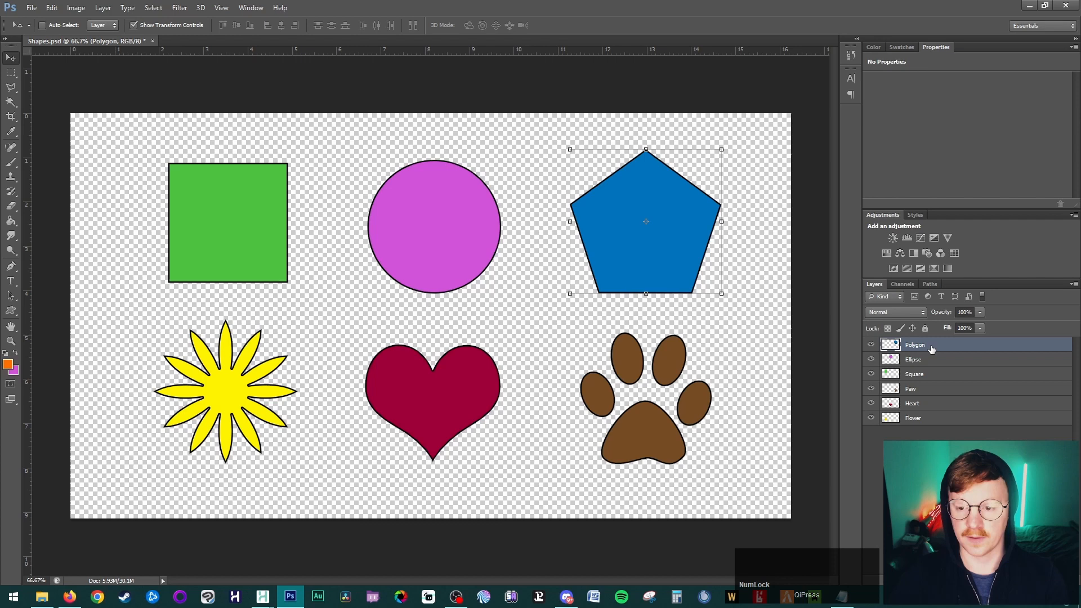
Save Shapes.psd with Ctrl+S, keeping its six shape layers.
key(ctrl)
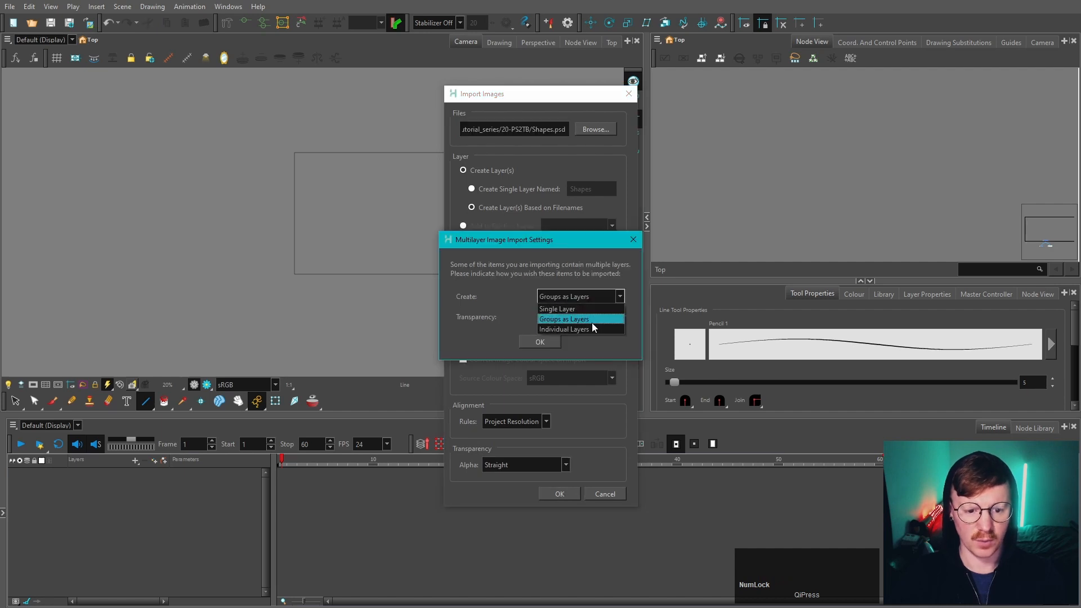
Import Shapes.psd as Individual Layers and accept the node ordering, producing Shapes_Group_1 to 6.
click(540, 343)
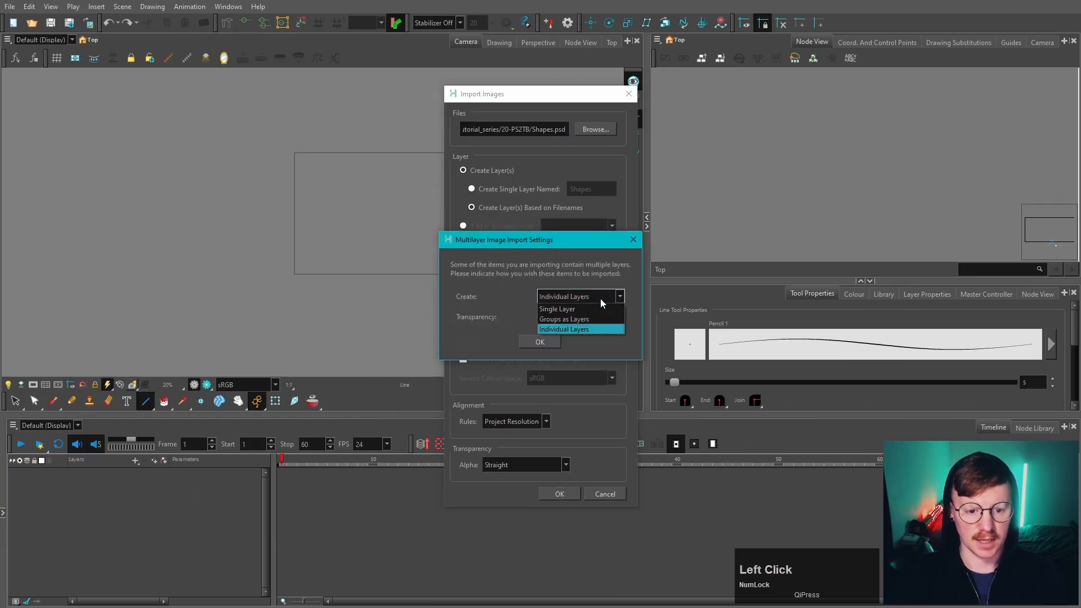
click(540, 342)
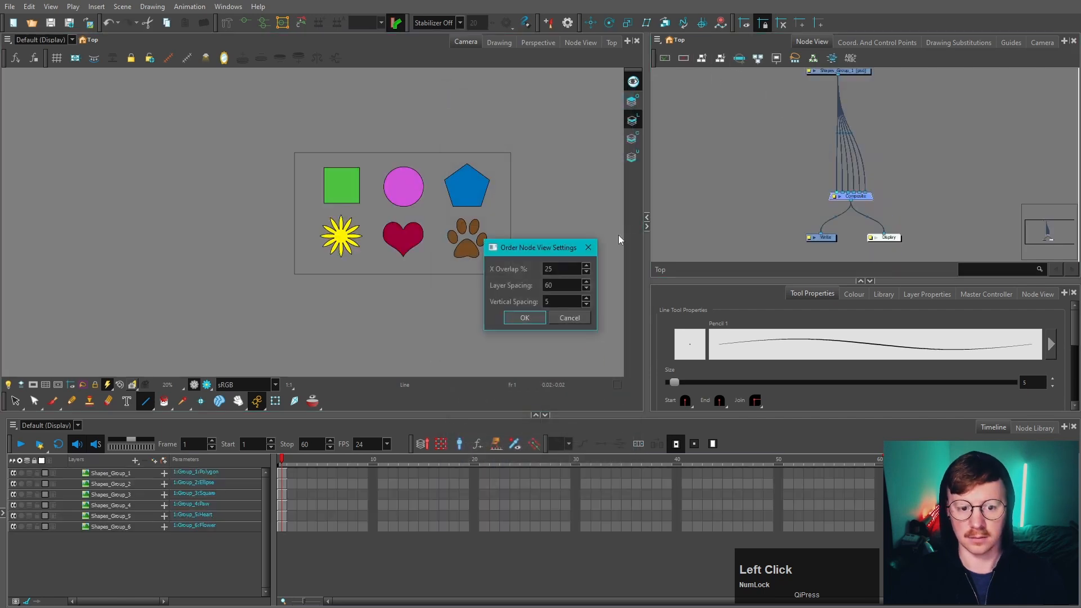
click(524, 318)
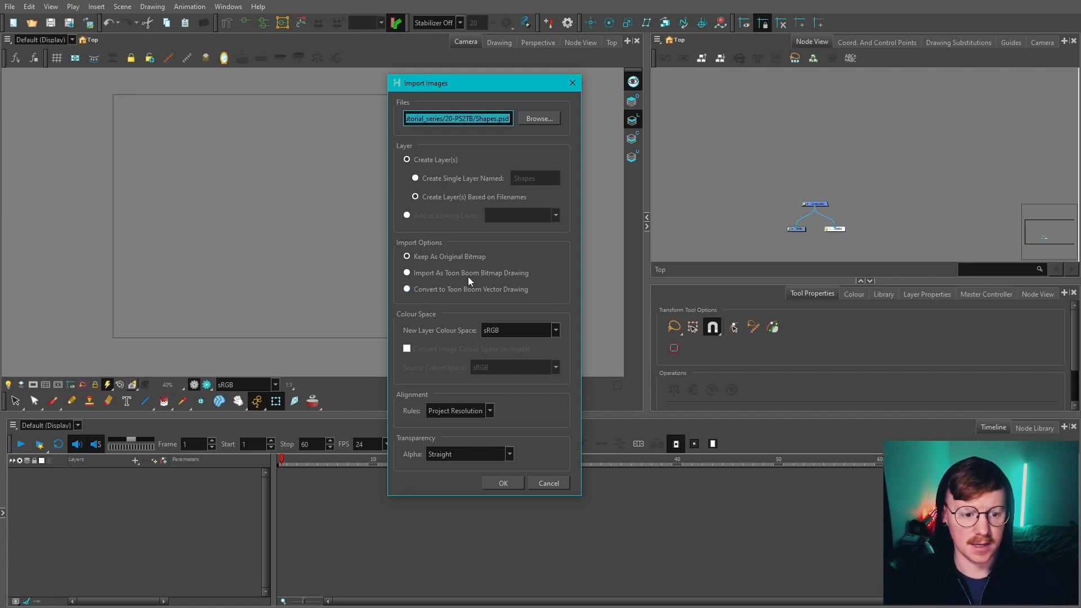
Import as Toon Boom Bitmap Drawing, aligned at Actual Size, with the PSD split into Individual Layers.
click(407, 272)
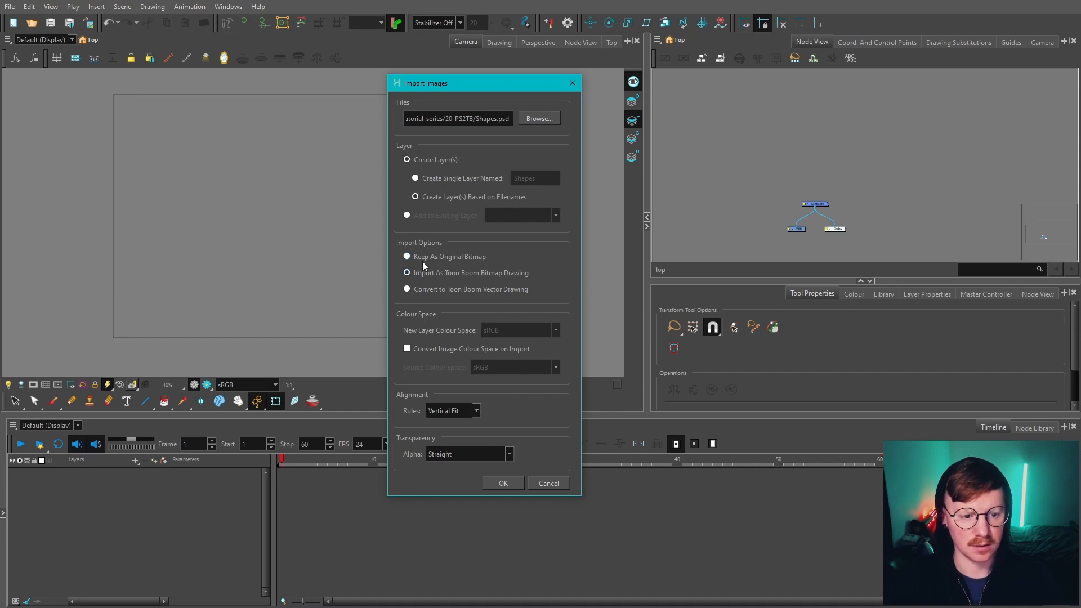
click(407, 273)
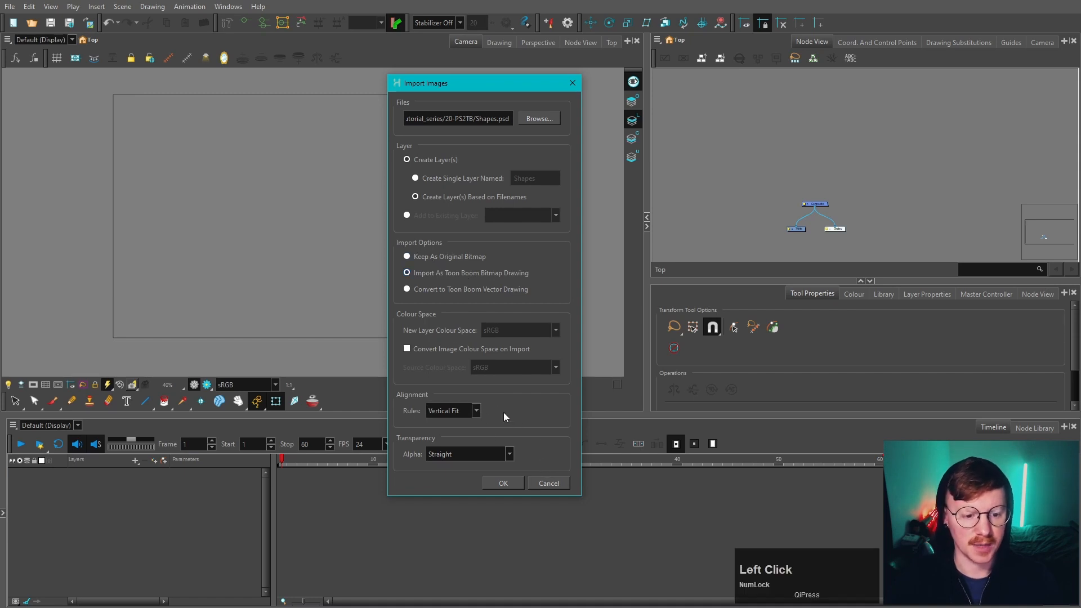
click(452, 410)
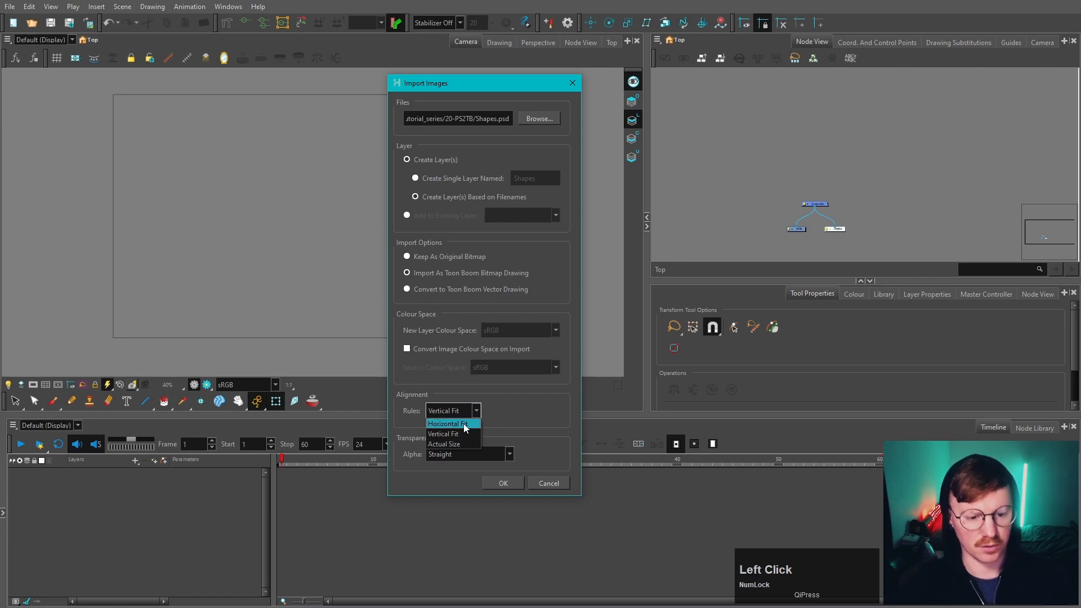
mouse_move(445, 444)
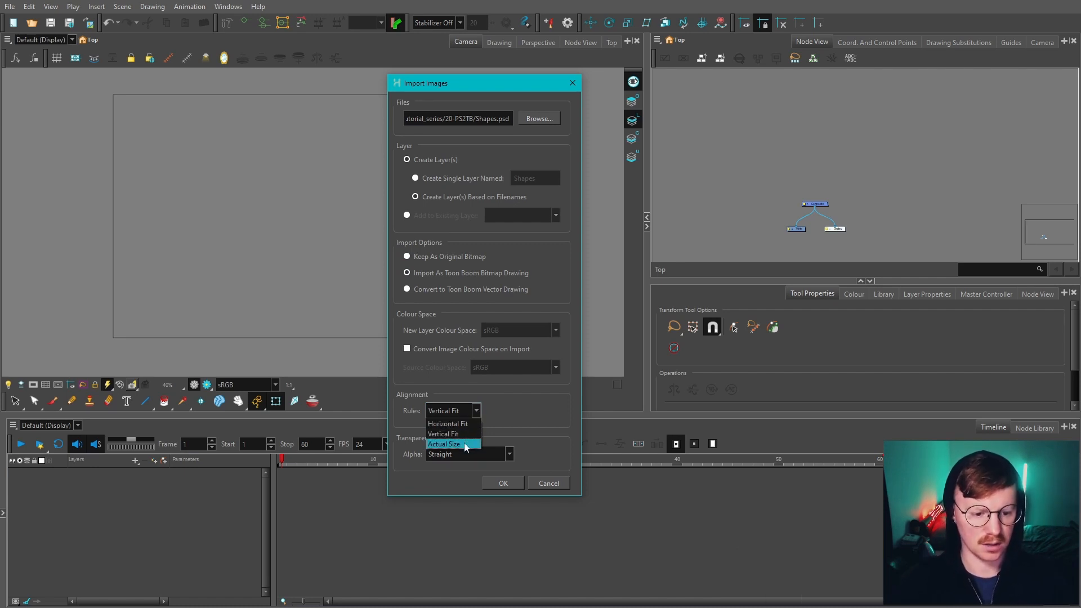
click(445, 444)
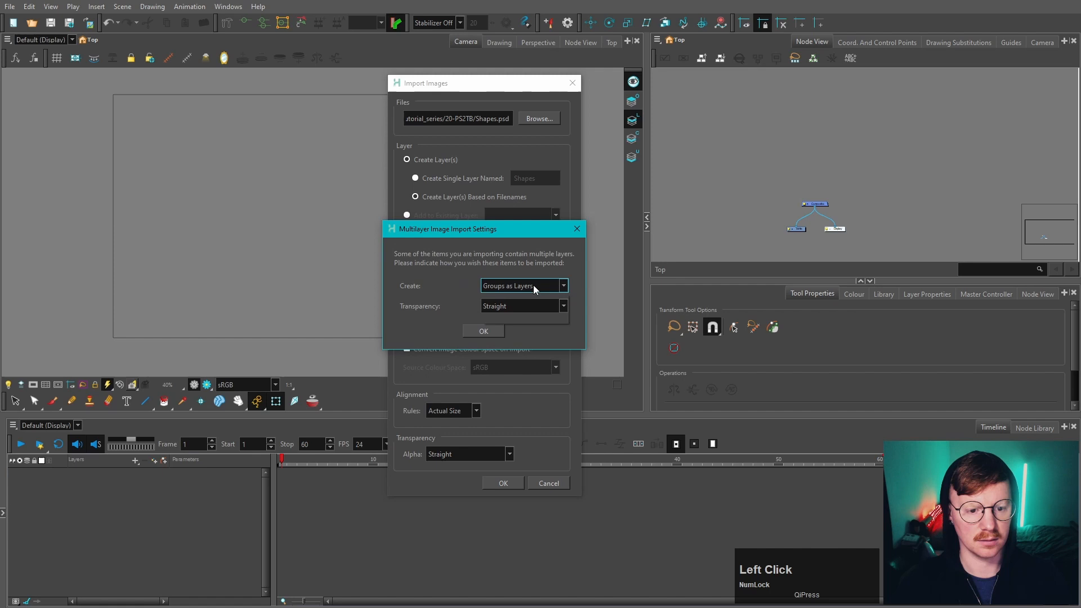
click(523, 285)
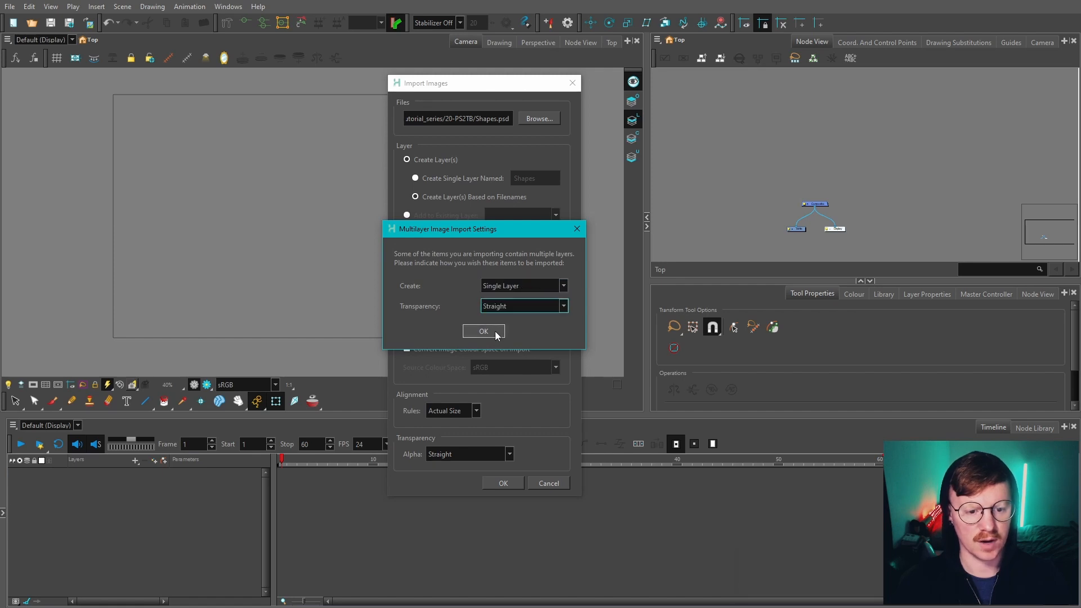
click(483, 331)
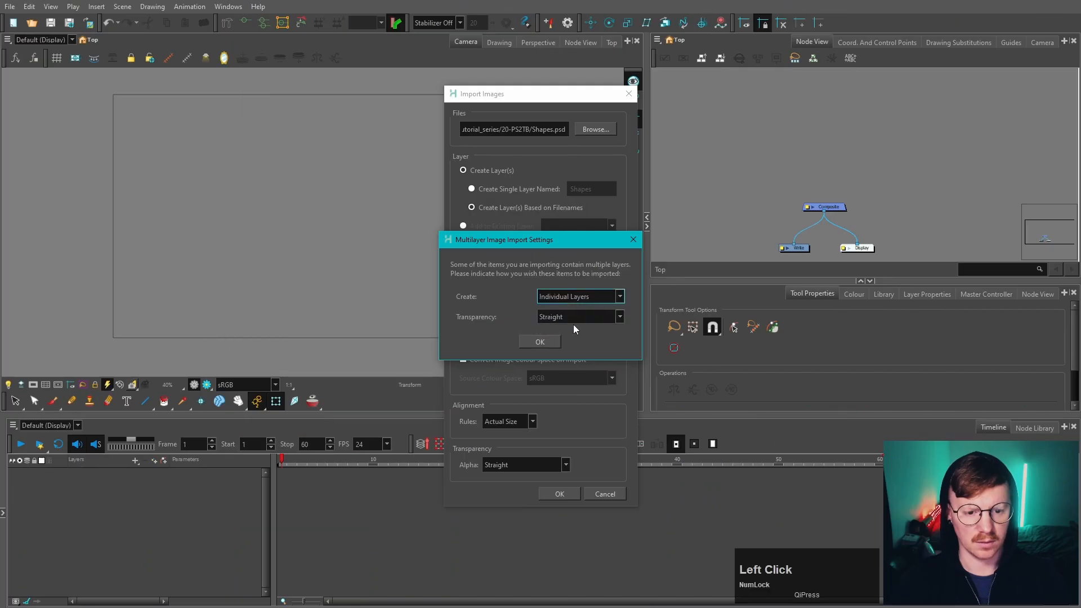
Import each PSD layer as its own bitmap layer and scribble a brush stroke over the blue pentagon.
click(540, 341)
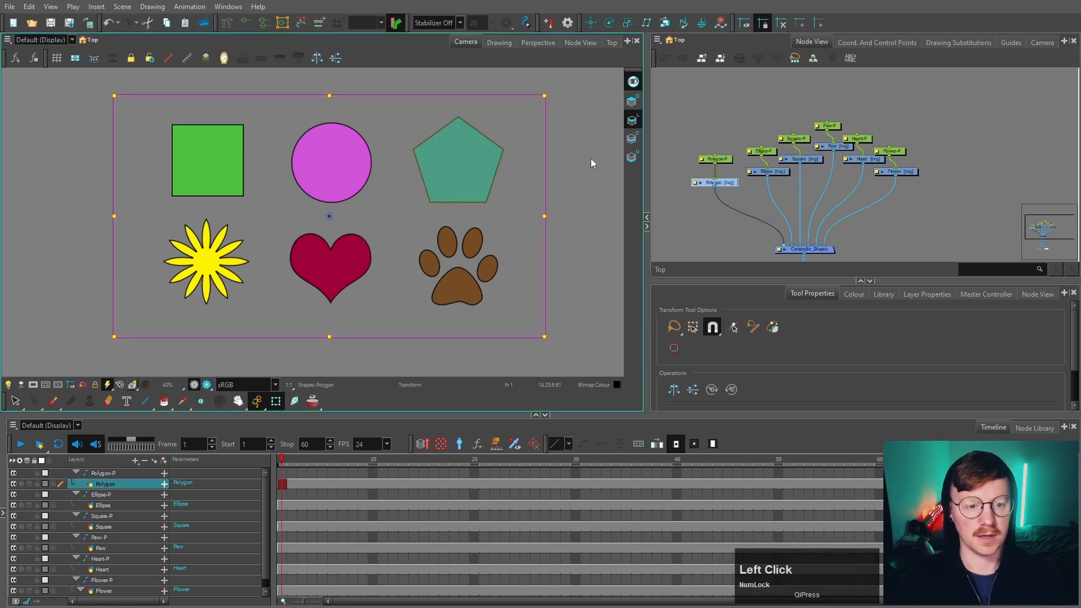
click(53, 401)
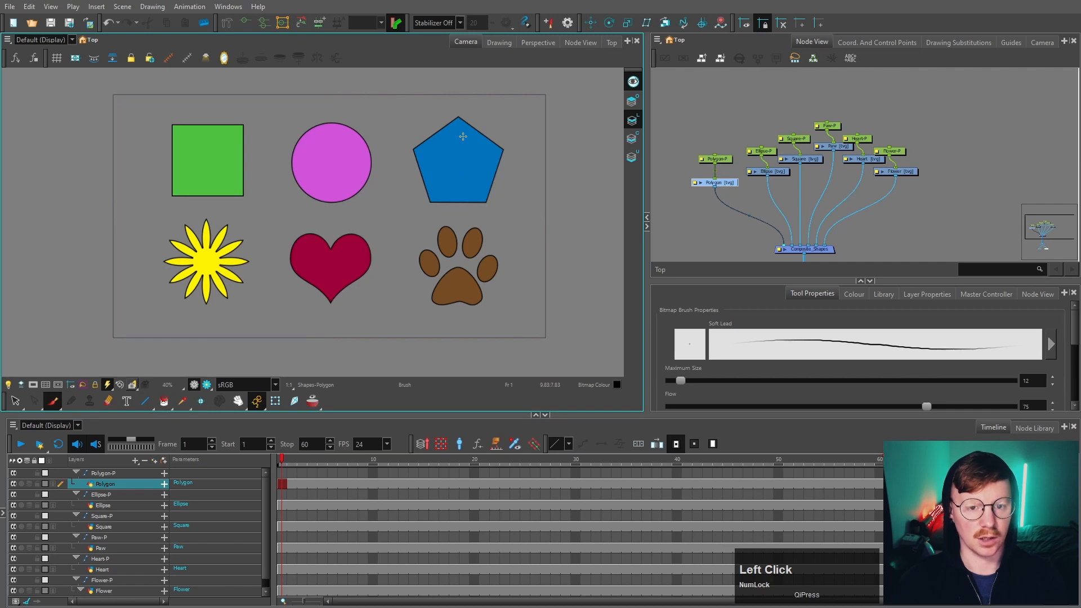
click(854, 294)
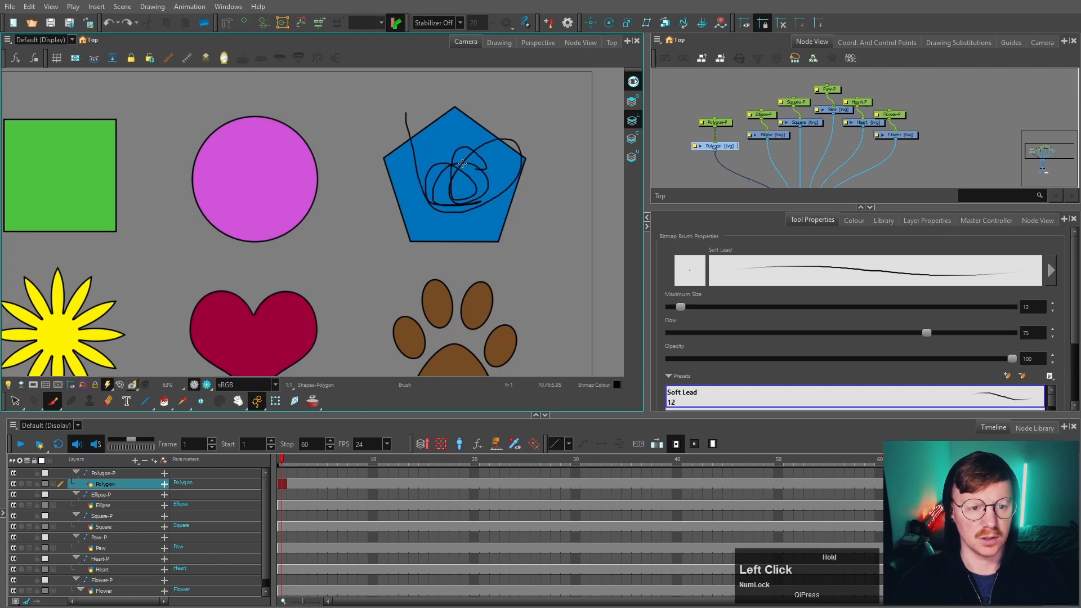
click(499, 42)
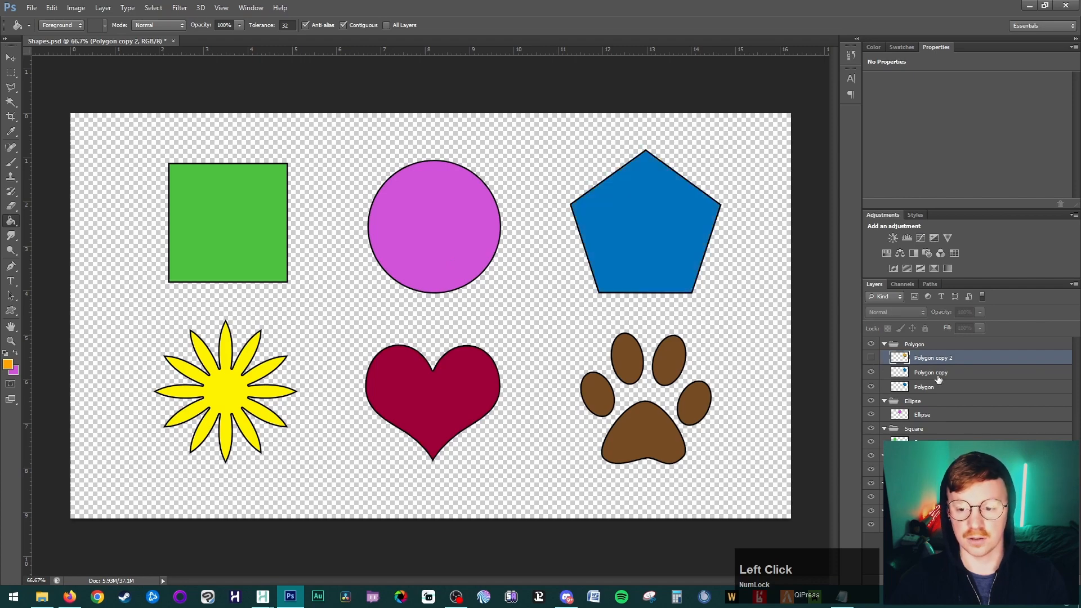
Select the Polygon copy layer inside the Polygon group.
click(932, 373)
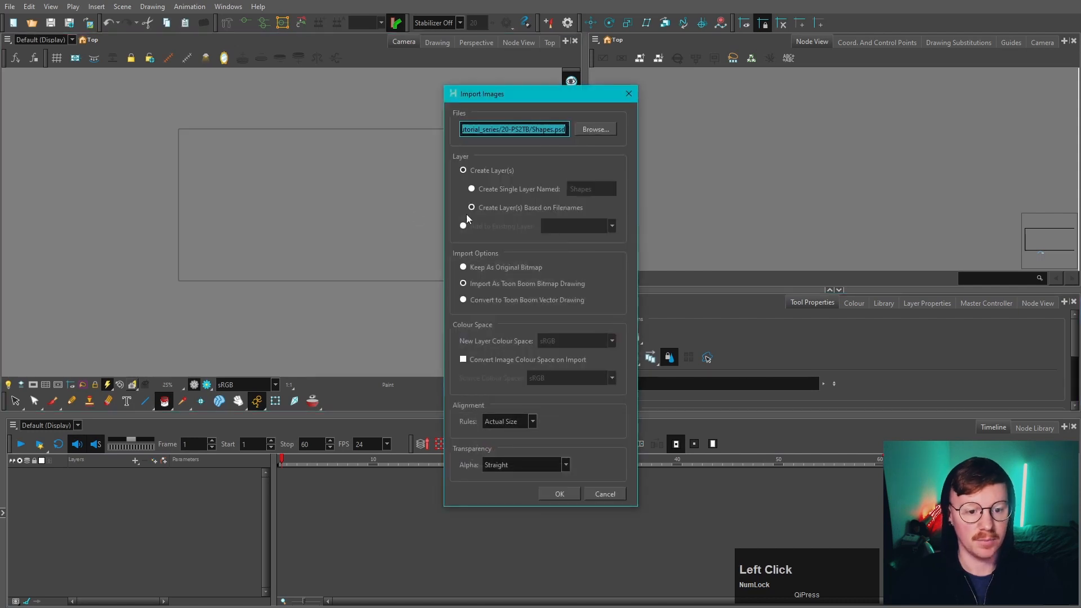
Import Shapes.psd as individual layers named from filenames and select the square's peg.
click(560, 493)
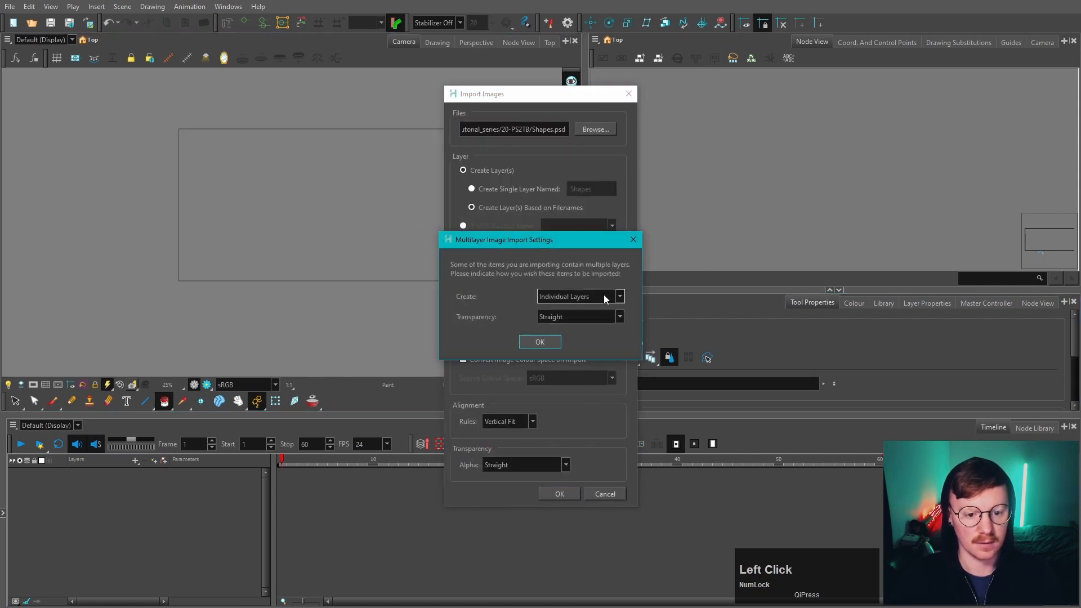
click(579, 296)
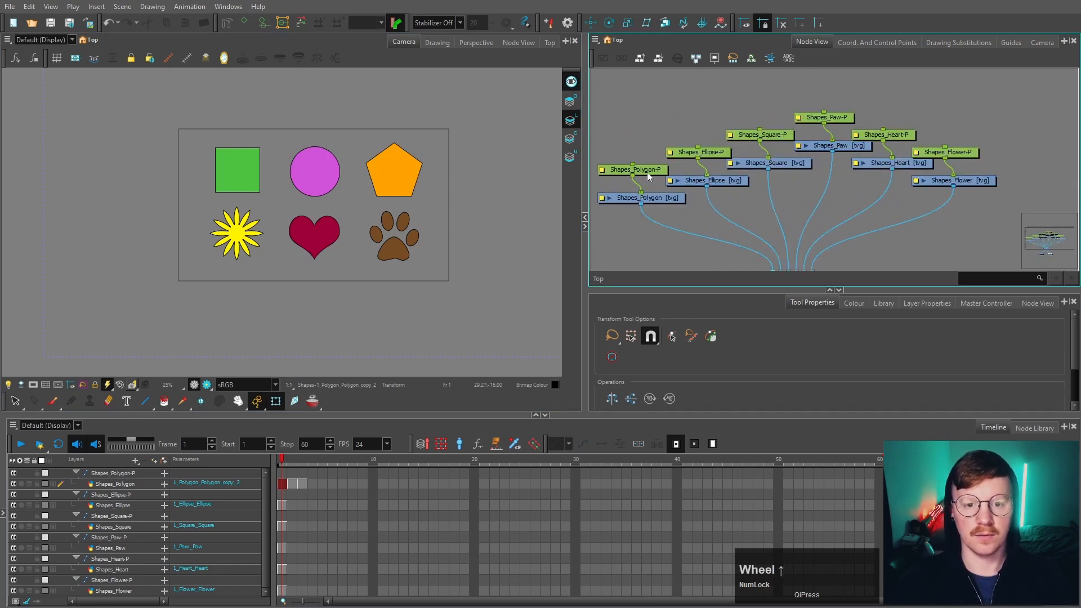
click(394, 170)
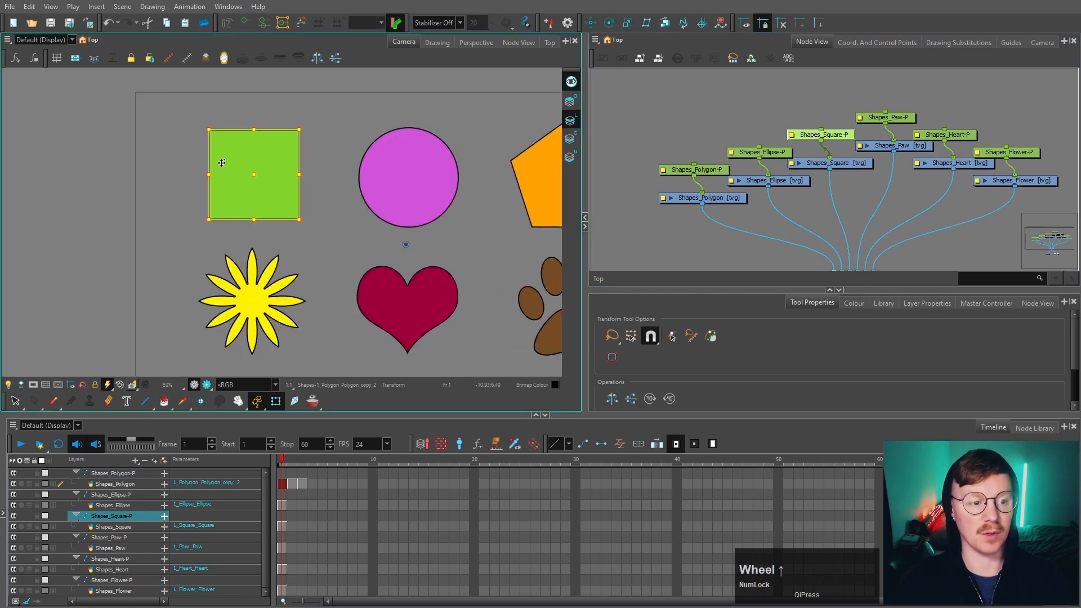
scroll(up, 3)
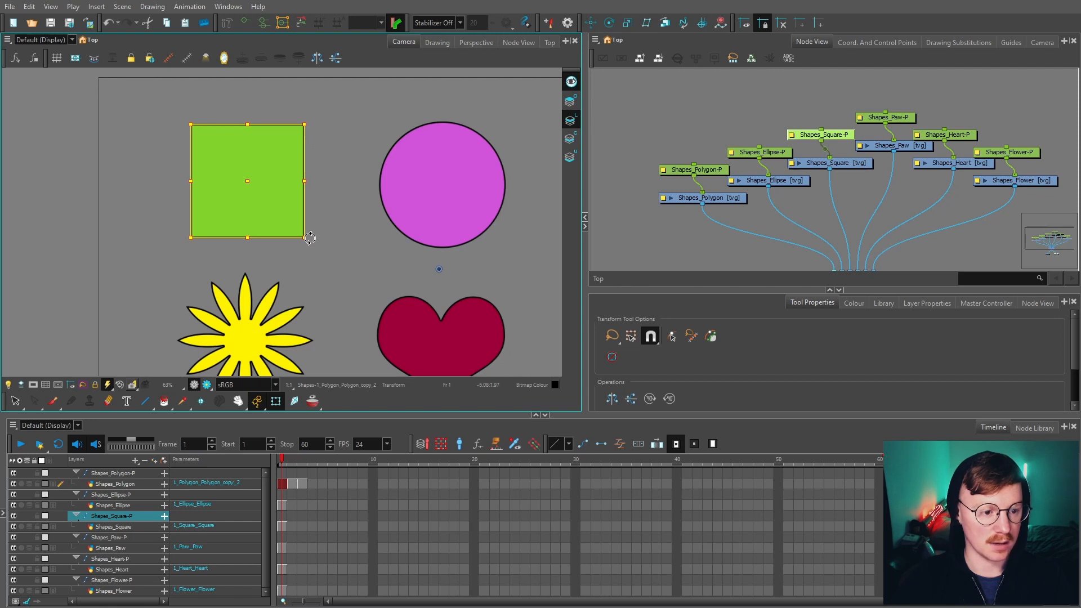
scroll(down, 3)
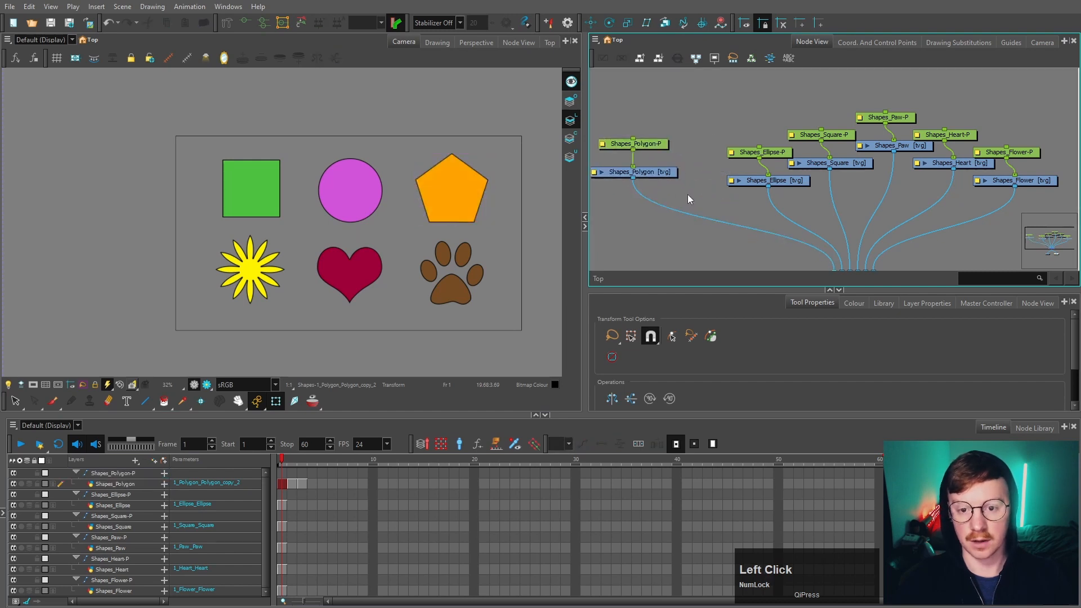
click(766, 180)
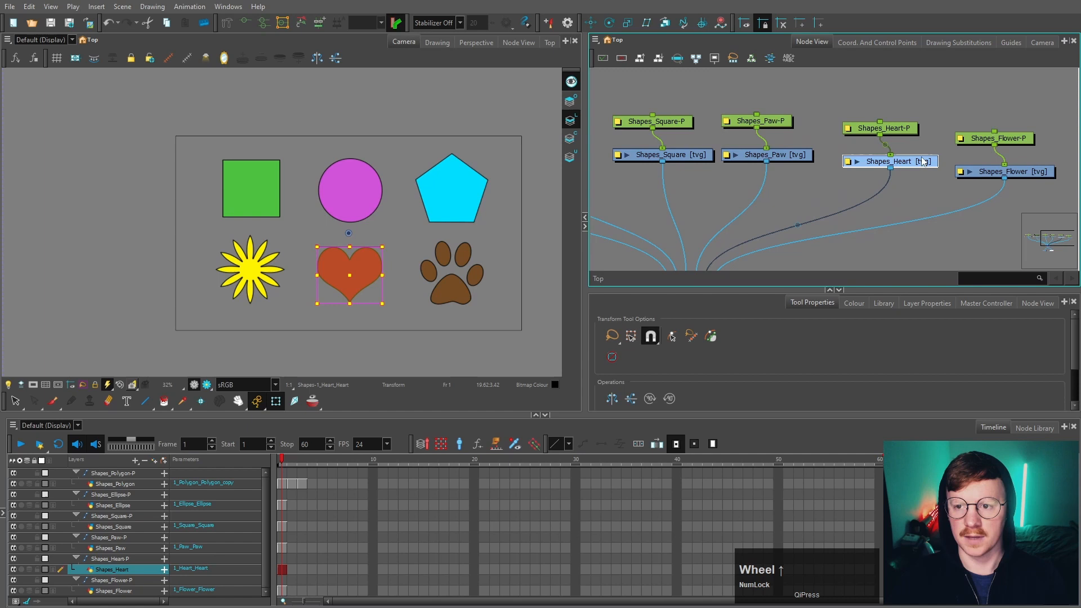
Select the Shapes_Heart drawing node in the Node View.
click(958, 42)
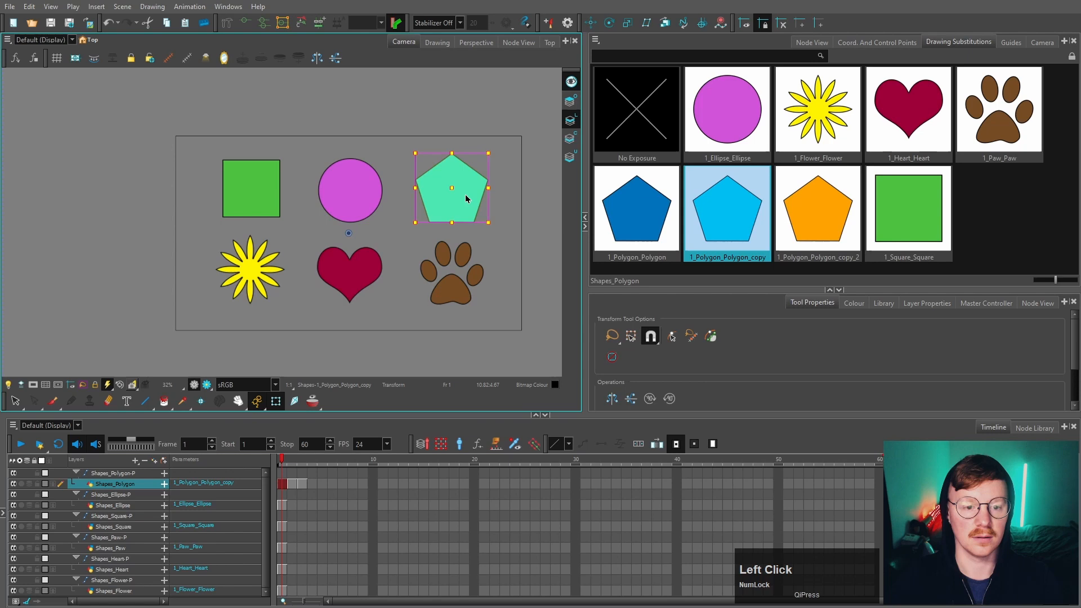
Select the pentagon on the stage to review its drawing substitutions.
click(636, 211)
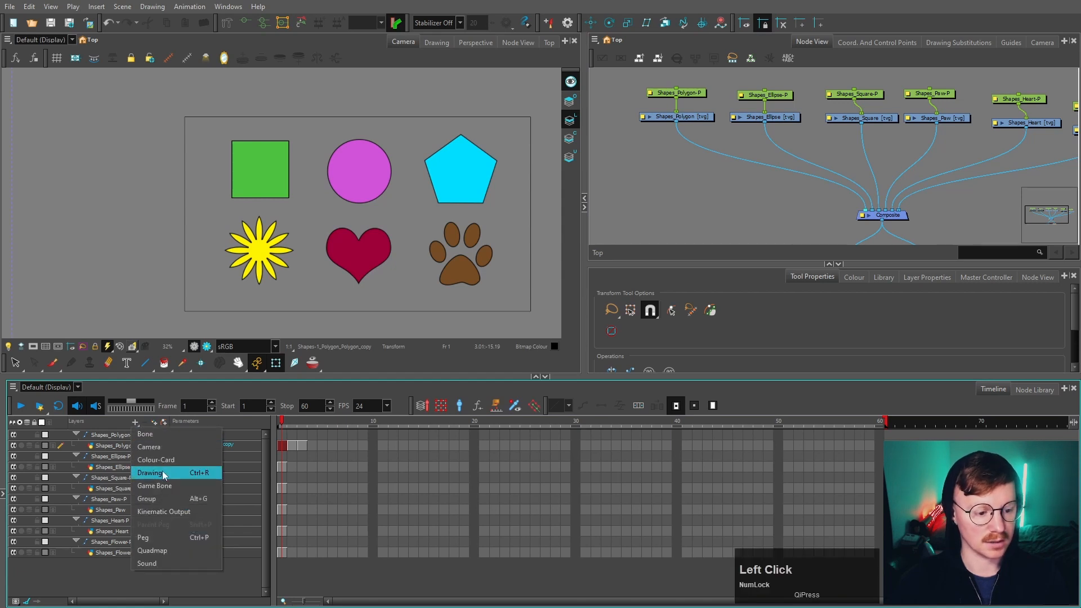
Add a drawing layer named Polygon, move to frame 3 and select its node.
click(150, 472)
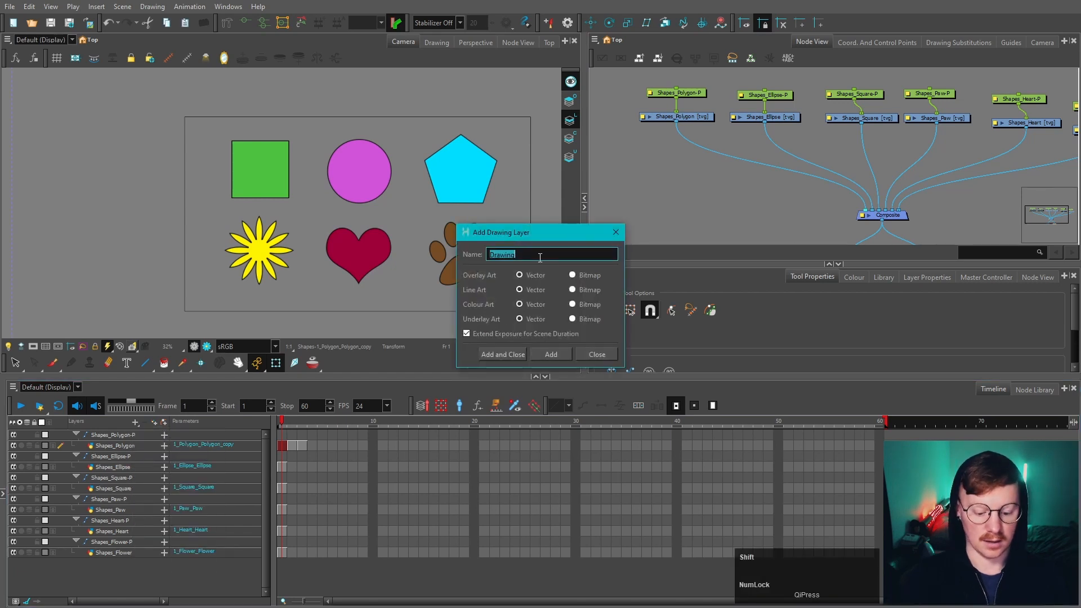
text(Polygon)
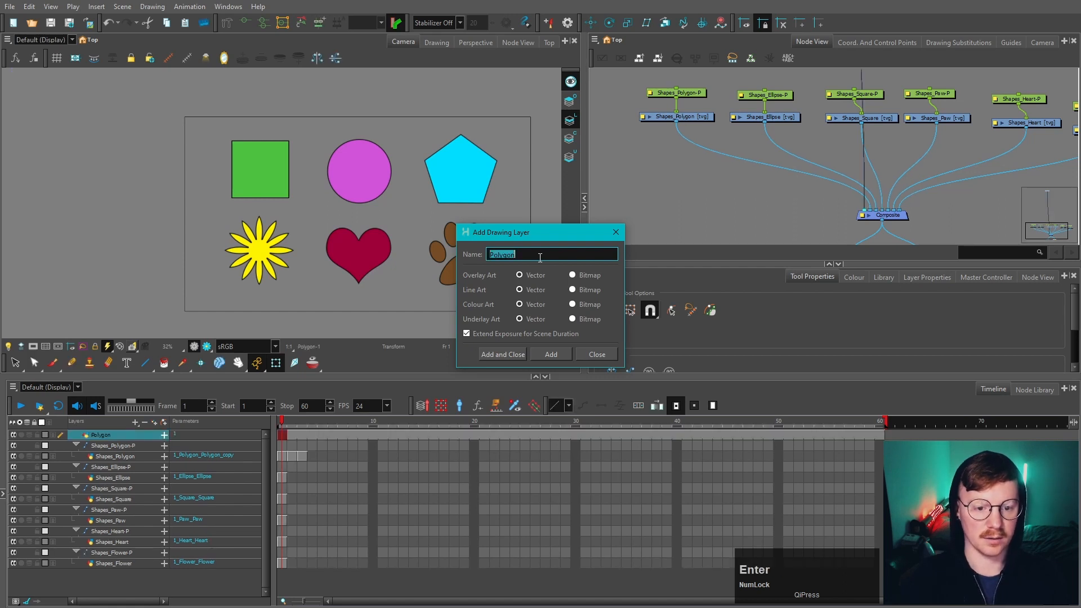
click(502, 354)
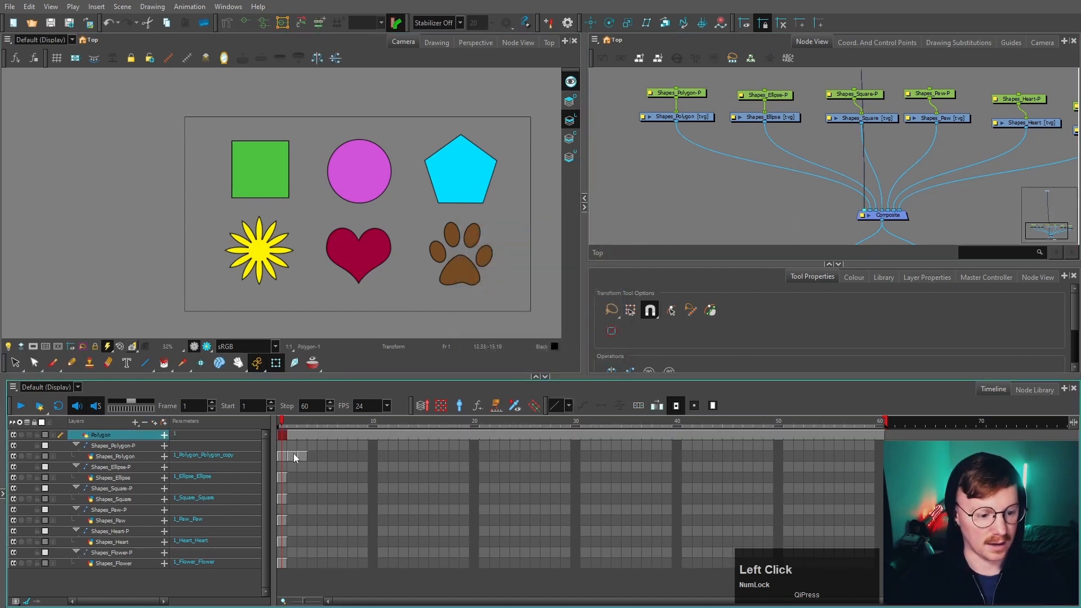
click(289, 457)
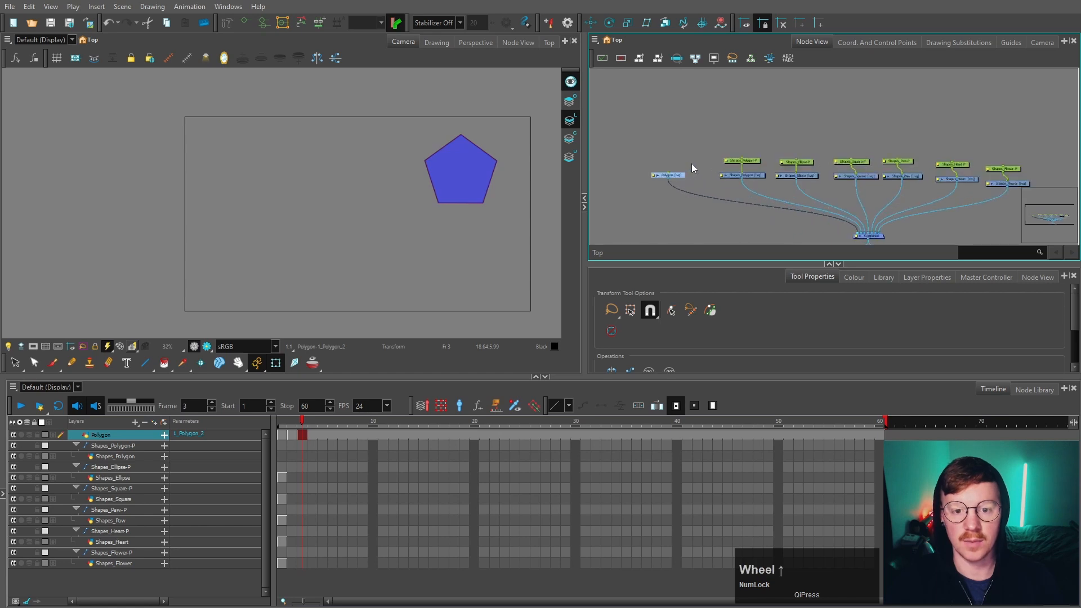
click(957, 41)
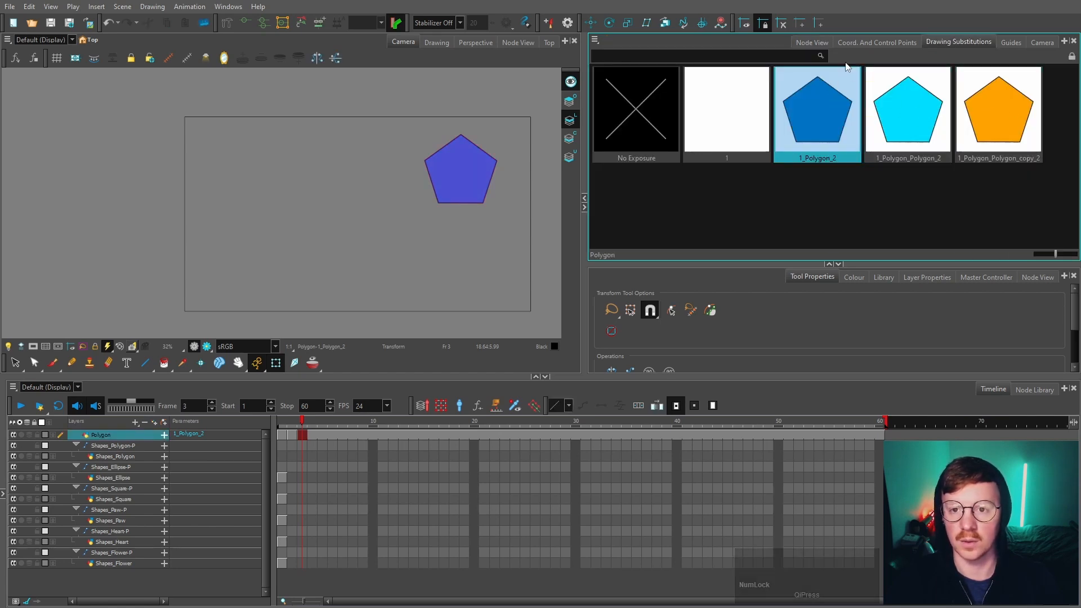
click(812, 41)
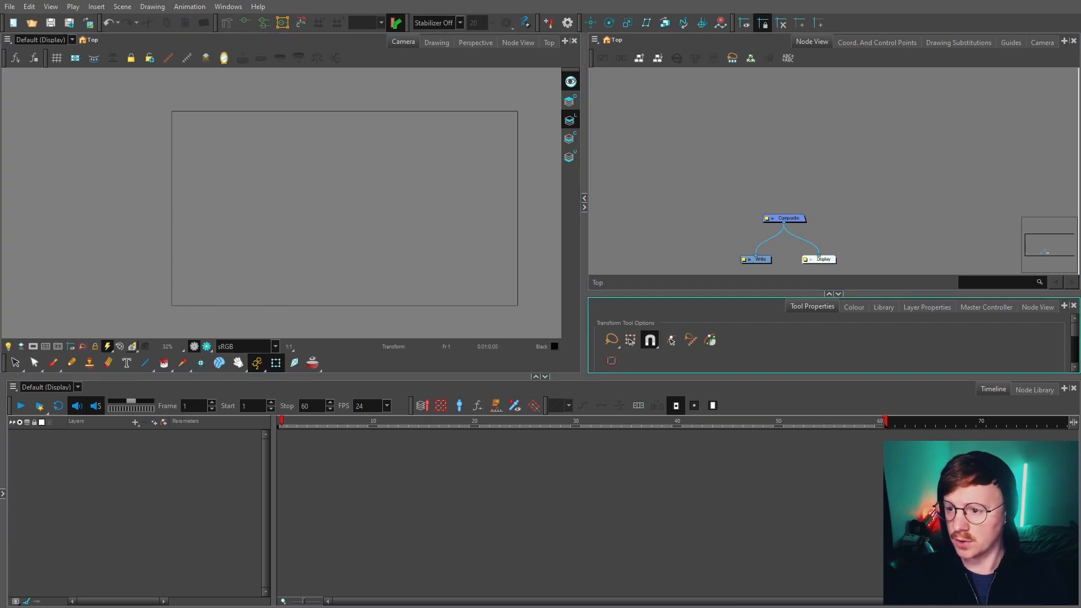
In Photoshop's PS_BG2.psd, select the SCALEREF layer and the DOOR group.
click(290, 597)
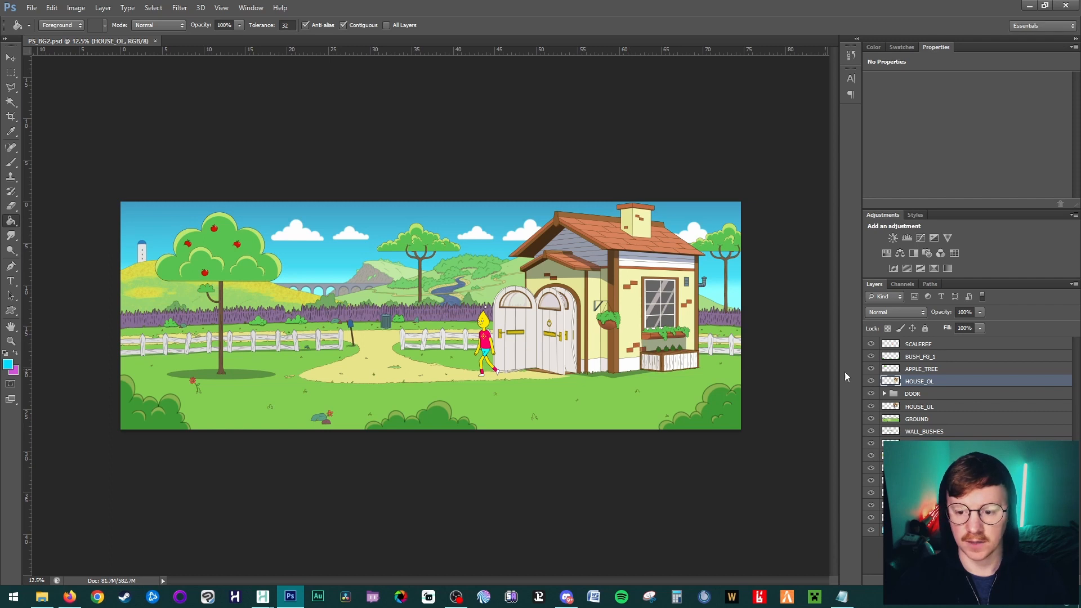
click(919, 343)
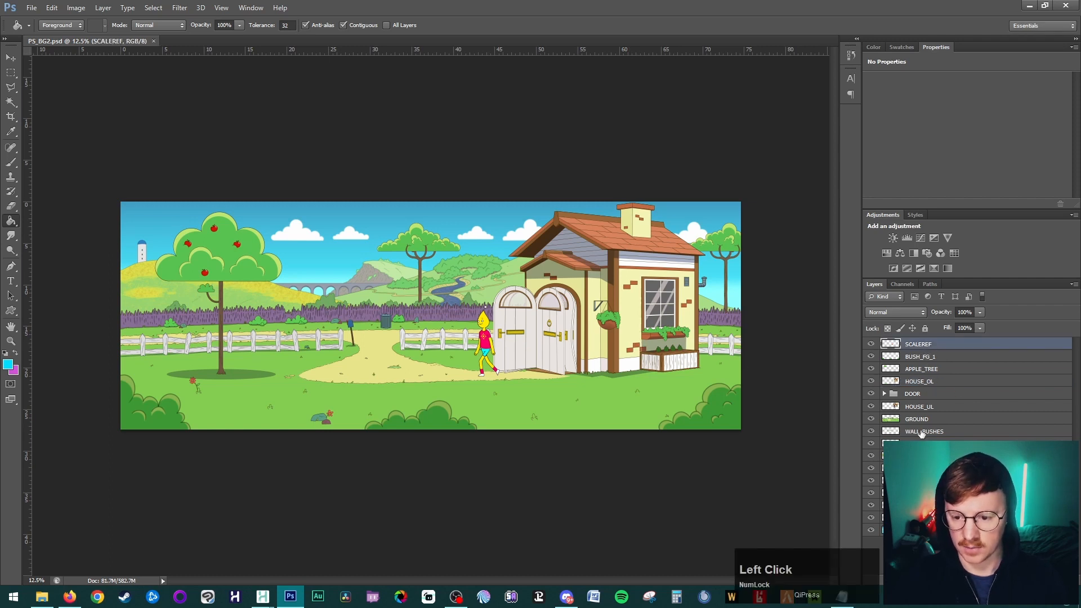
click(885, 394)
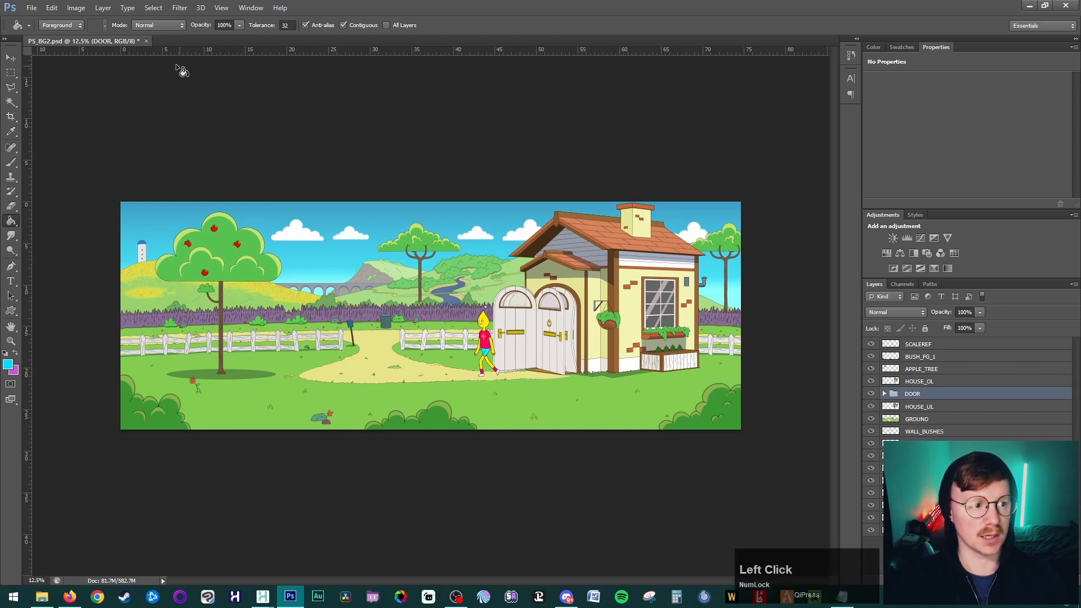
click(923, 444)
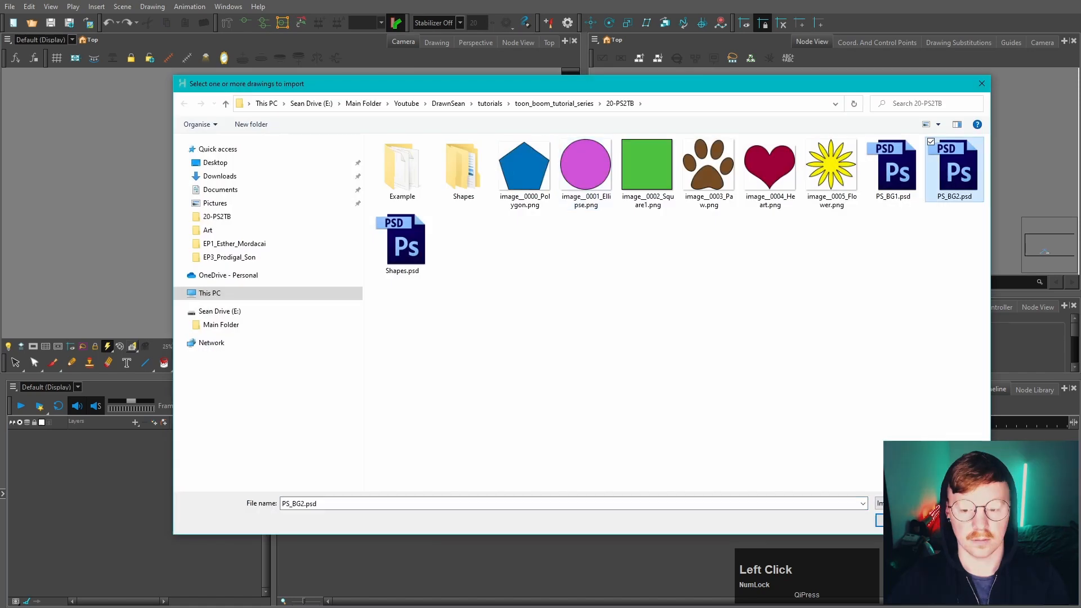
Import PS_BG2.psd keeping layers as original bitmaps and enter the DOOR group node.
click(886, 503)
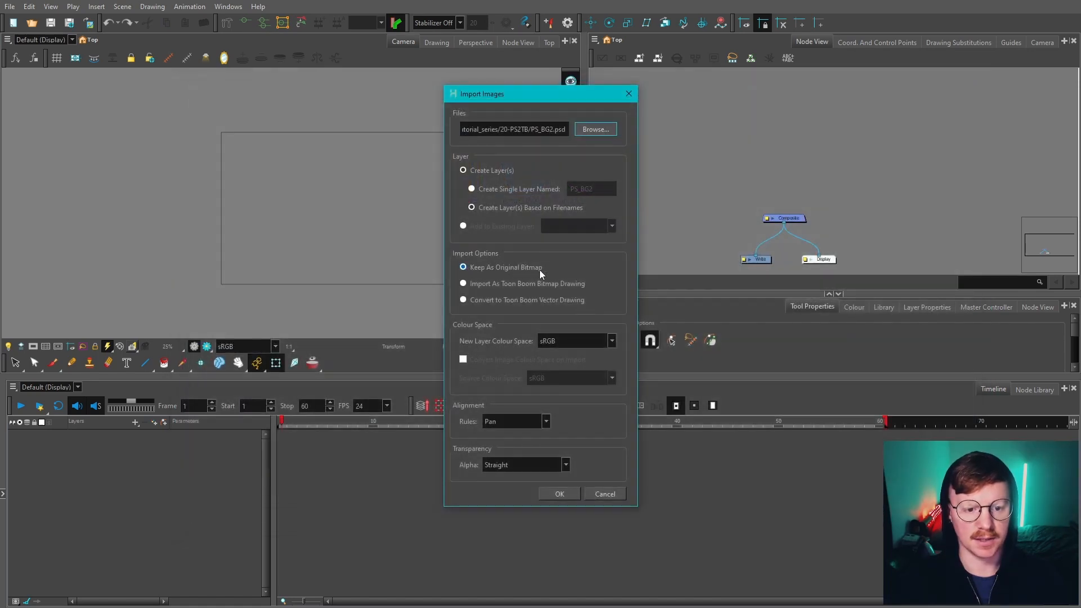
click(545, 422)
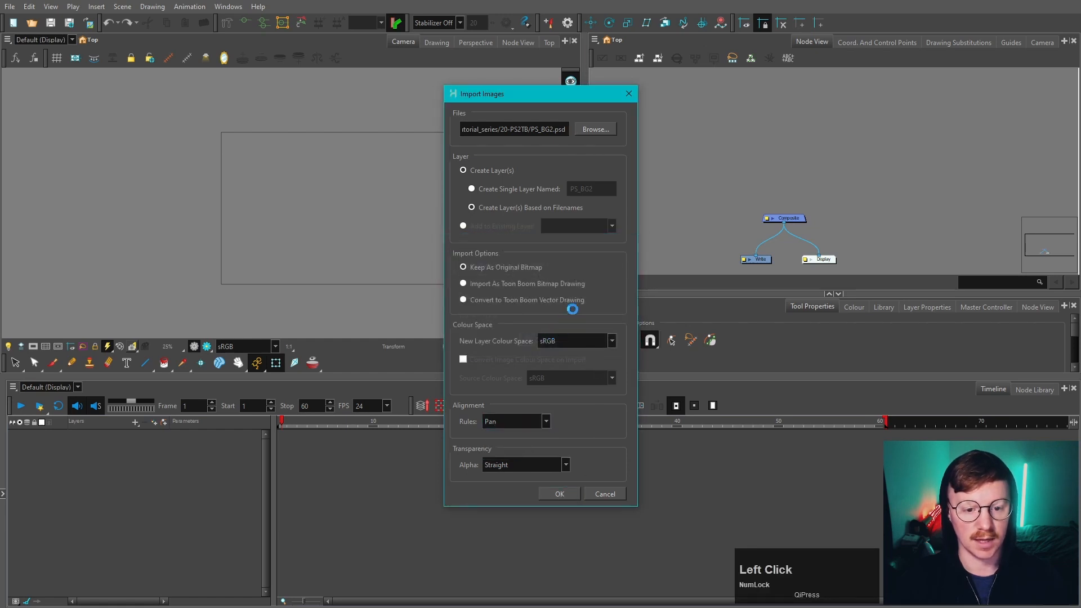
click(560, 494)
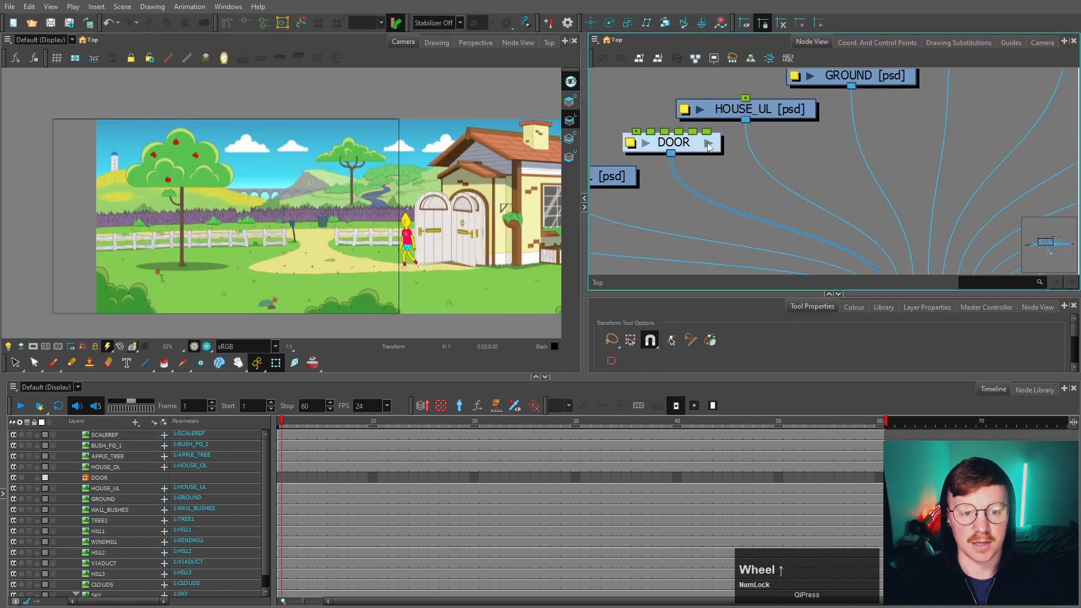
double_click(673, 142)
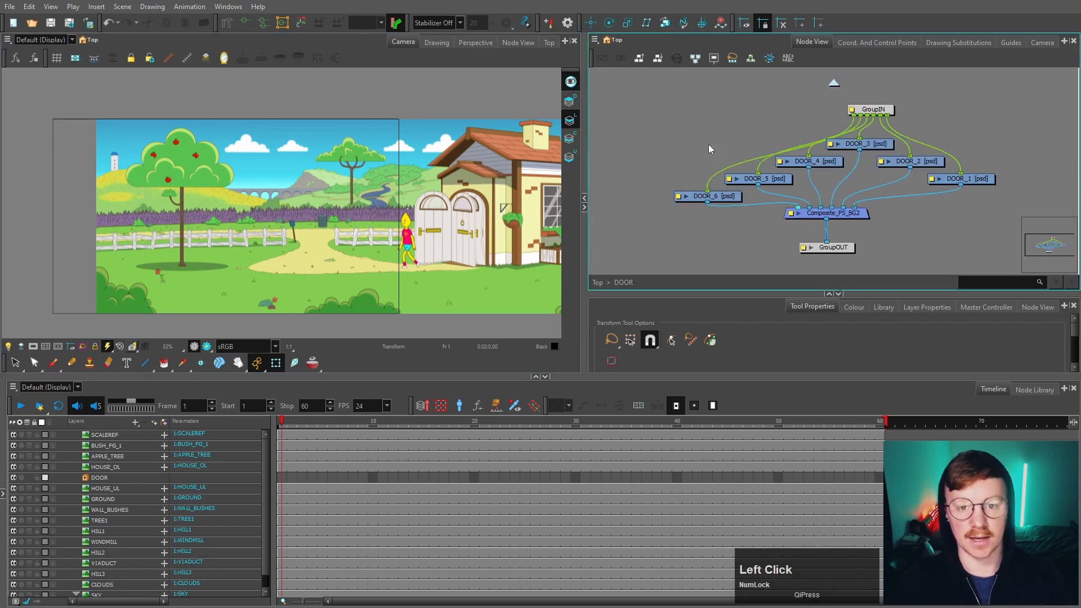
Import PS_BG2.psd as Toon Boom bitmap drawings with Vertical Fit and groups as layers.
scroll(up, 3)
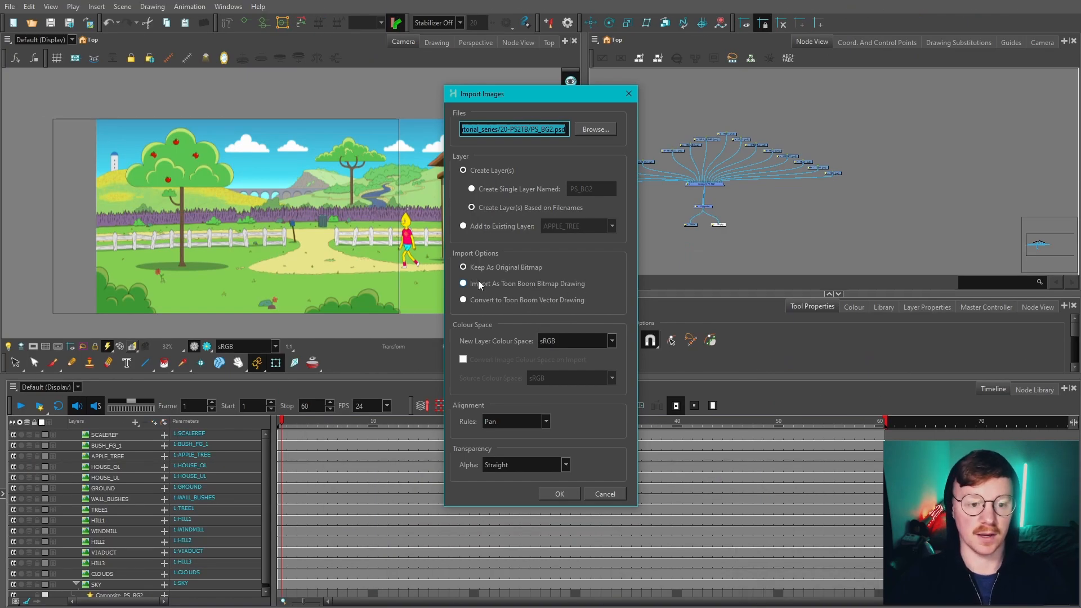
click(463, 284)
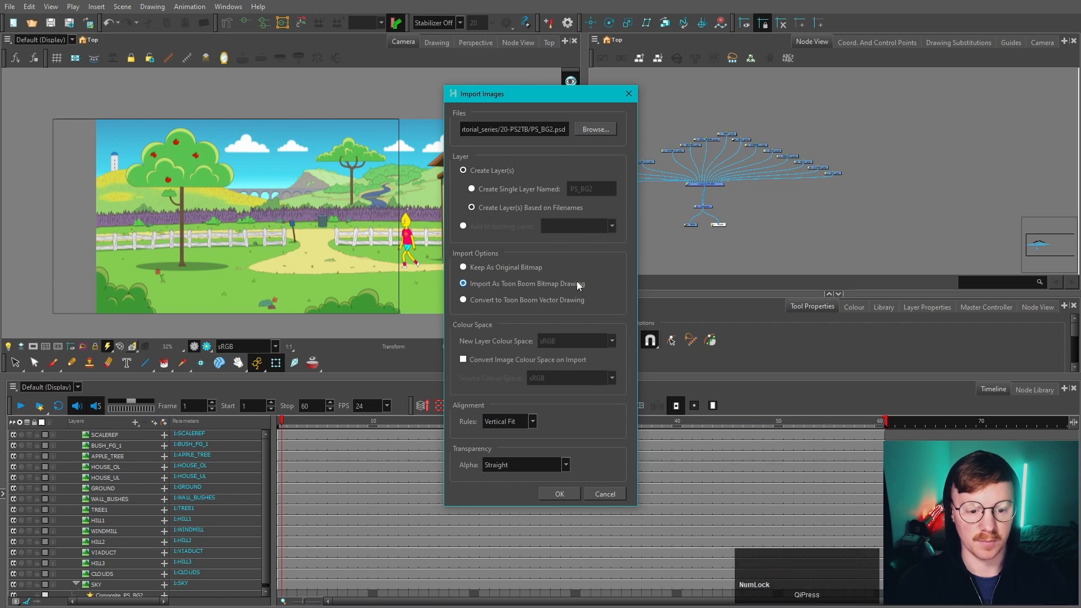
click(532, 422)
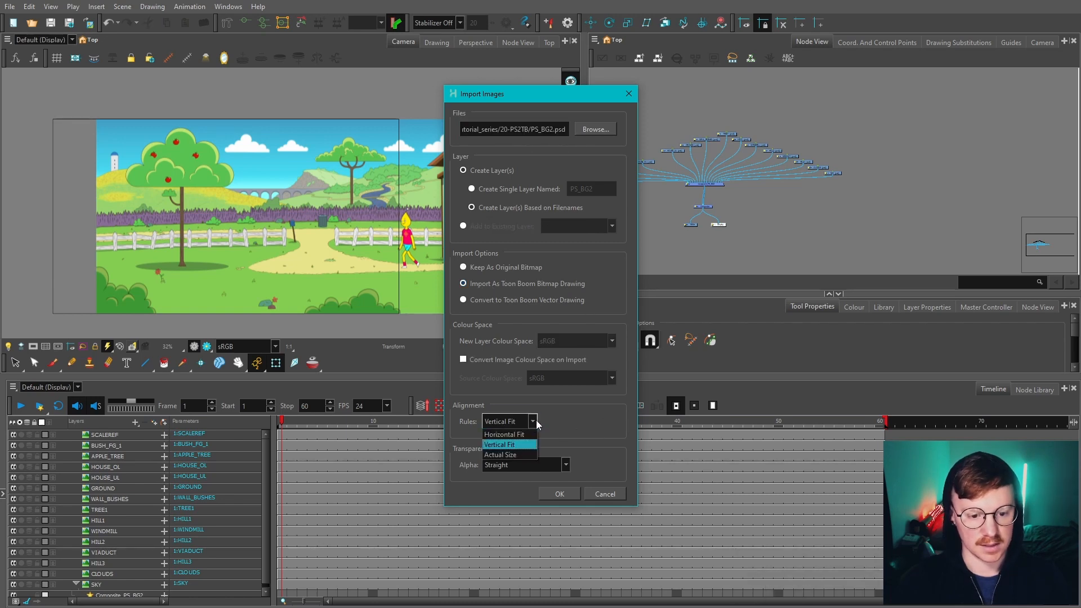
click(501, 444)
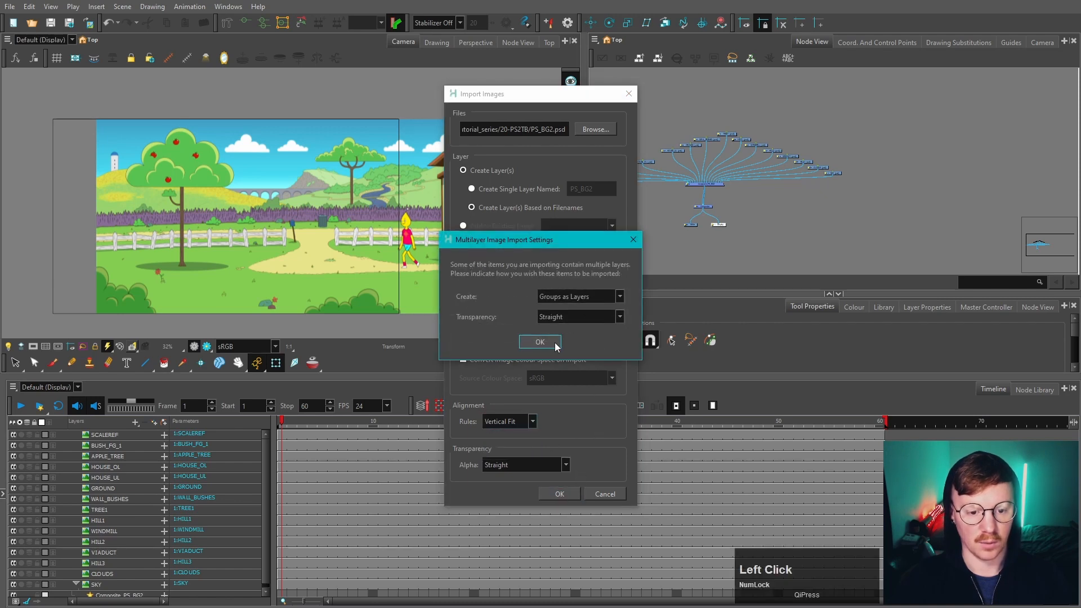
click(540, 342)
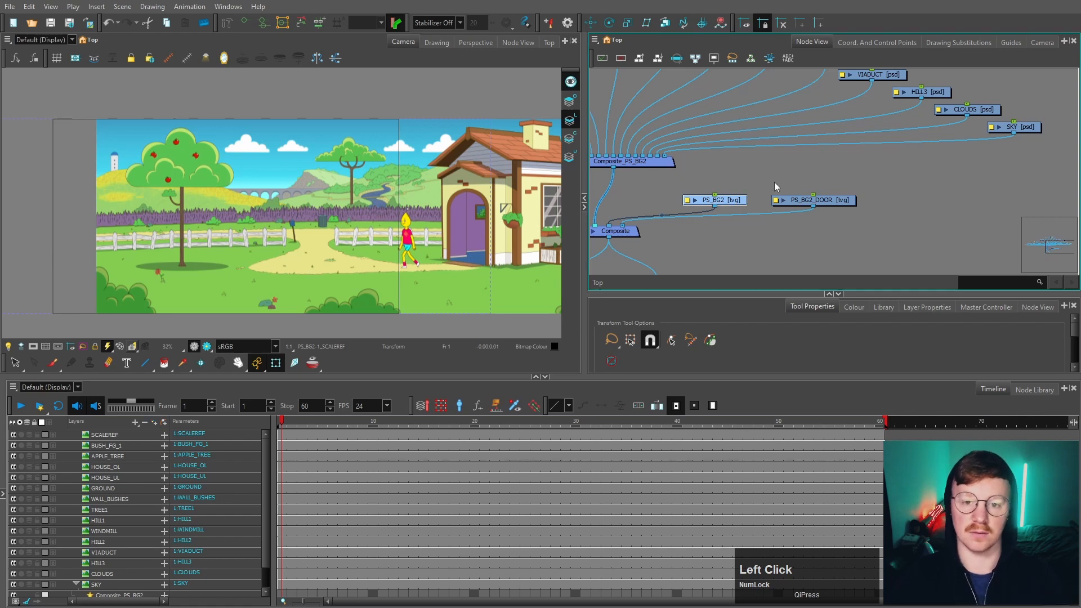
Connect the PS_BG2 and PS_BG2_DOOR nodes directly to the main Composite.
click(958, 41)
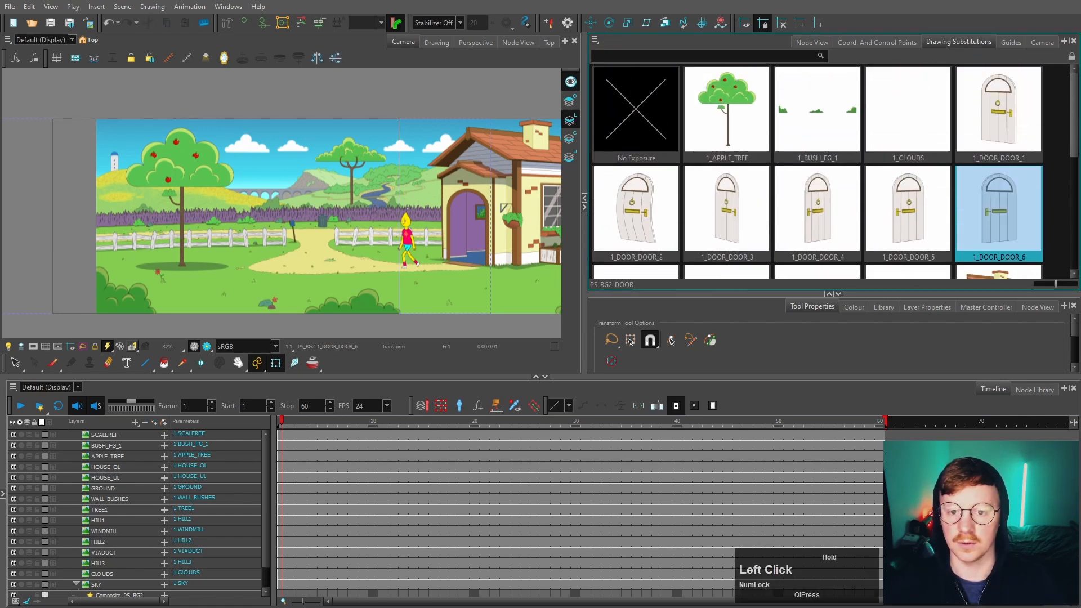
click(812, 41)
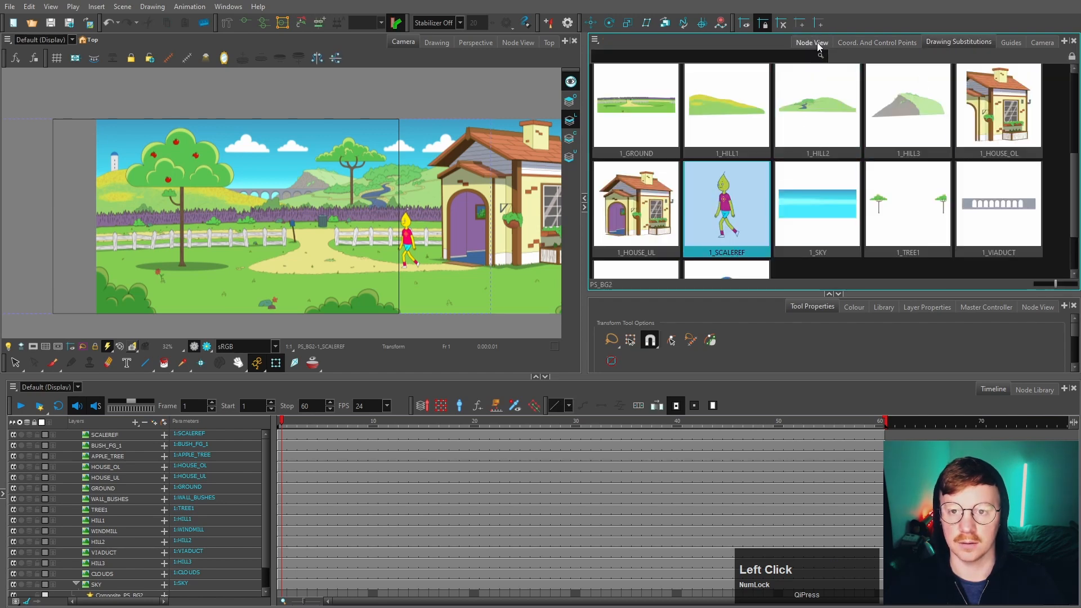
click(812, 42)
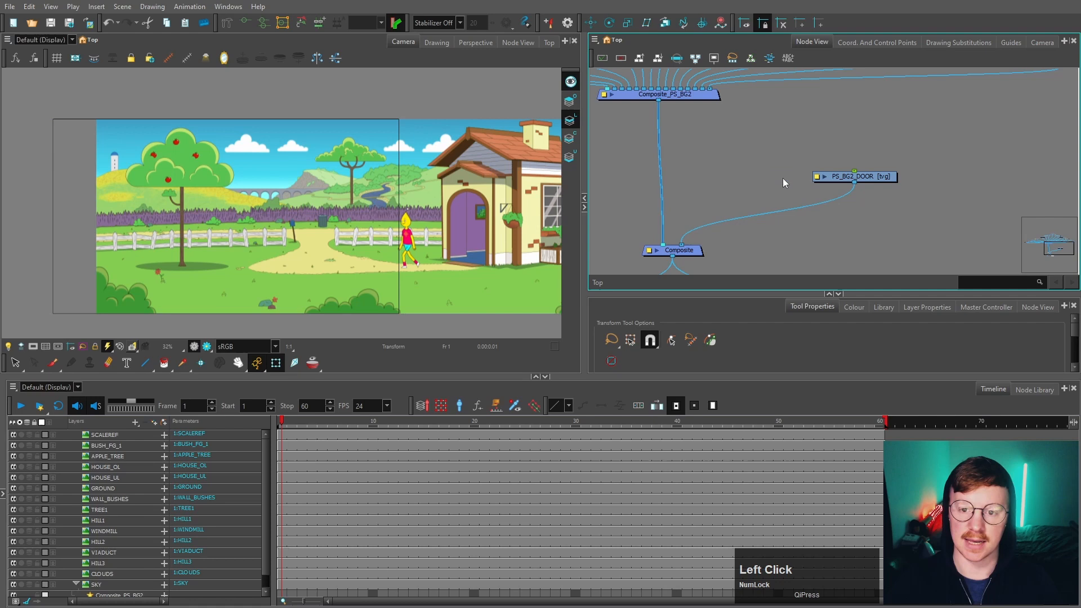
click(958, 42)
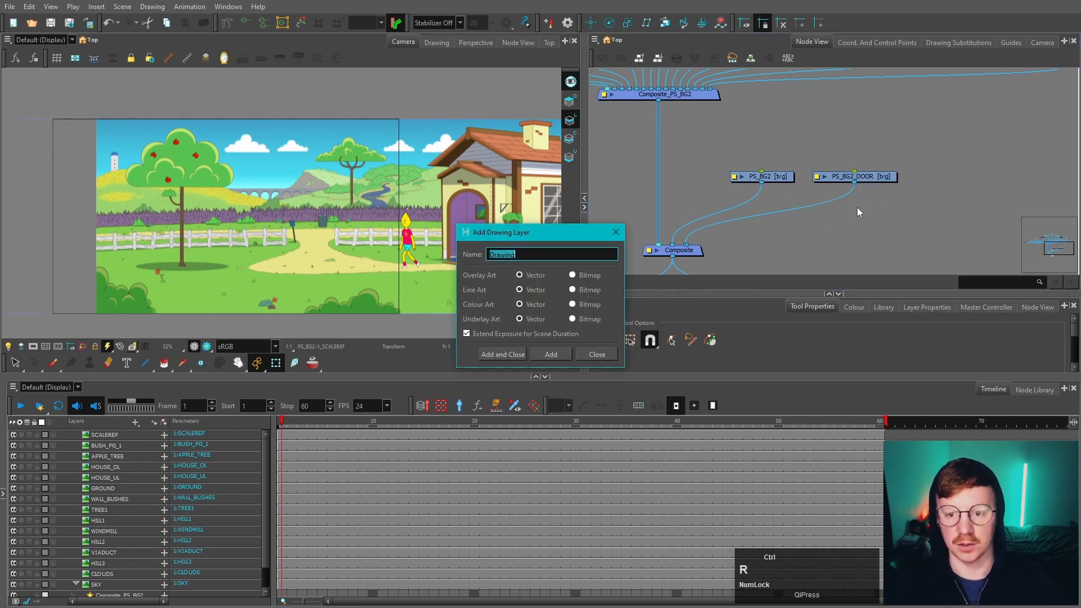
Add a drawing layer named Door and connect its node to the Composite.
text(Door)
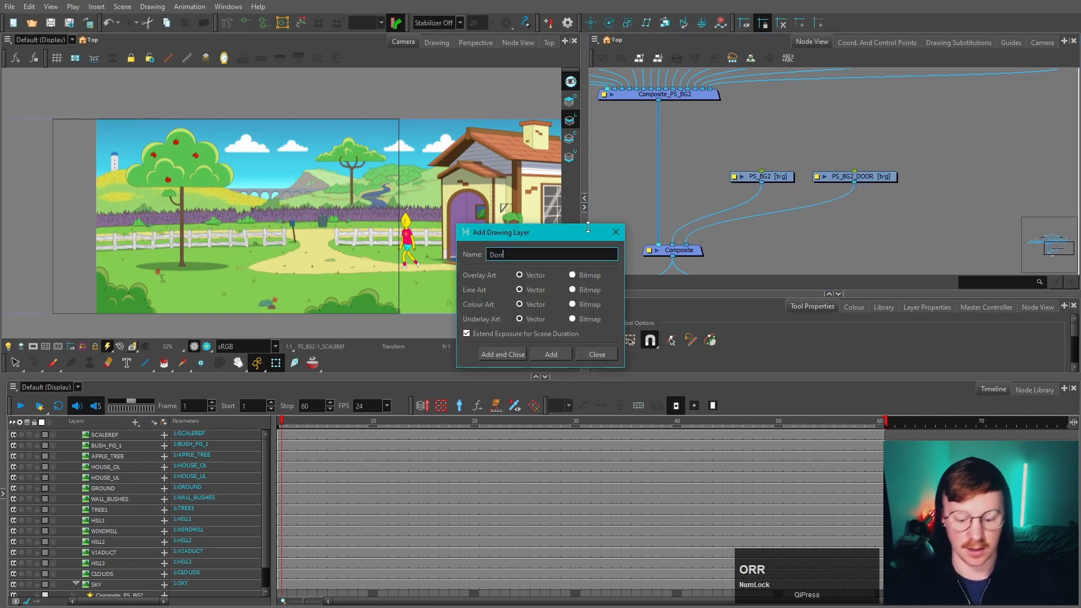
click(502, 354)
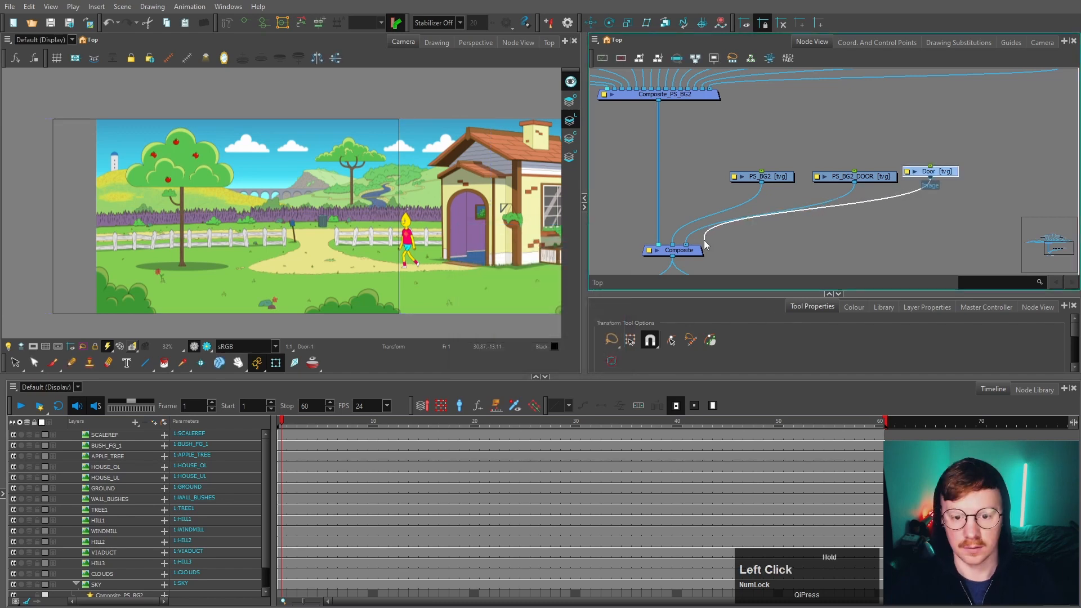
click(957, 41)
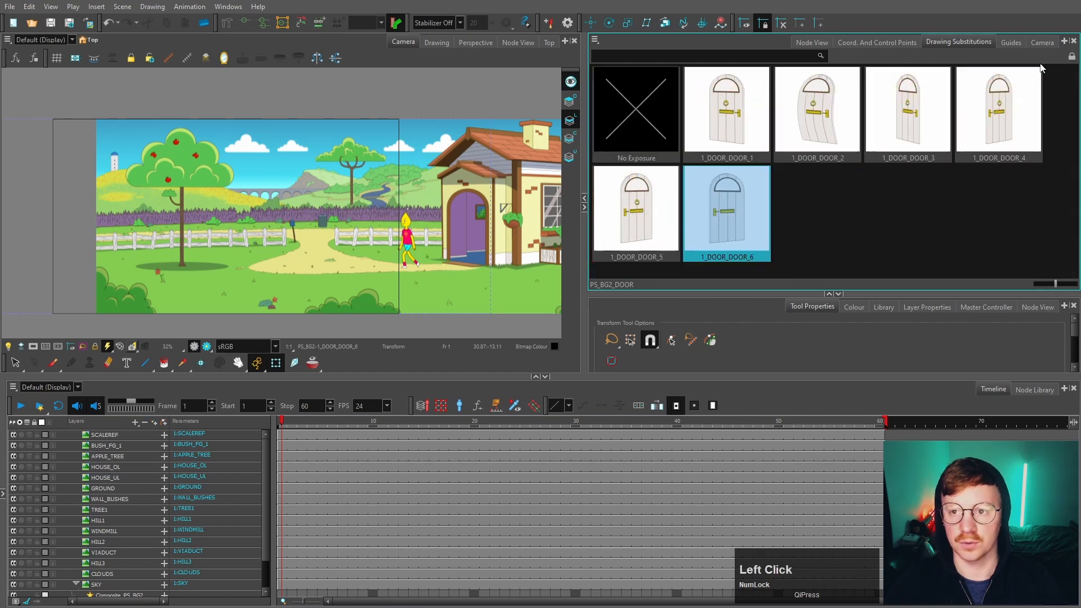
Copy the door drawings into the new Door layer via Drawing Substitutions.
click(812, 41)
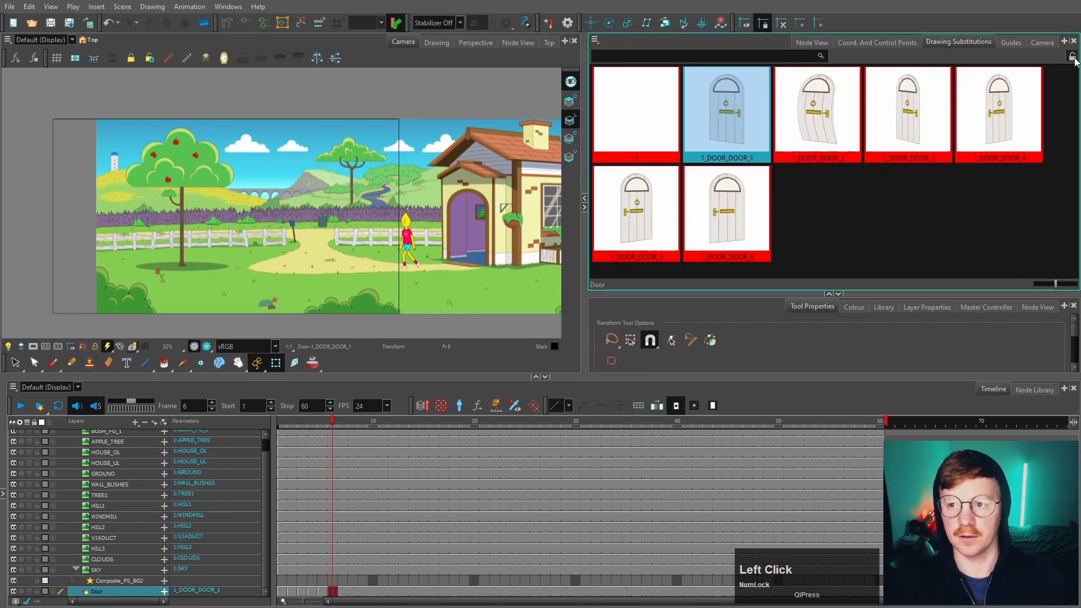
click(812, 41)
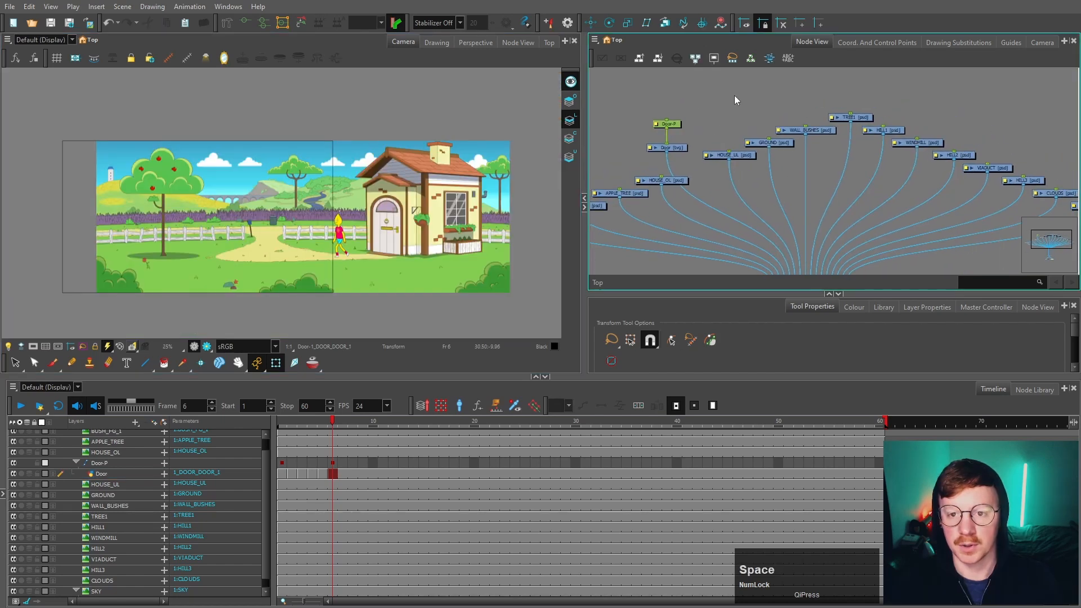
Delete all nodes and their drawing files, leaving the PS_BG2 scene empty.
scroll(down, 3)
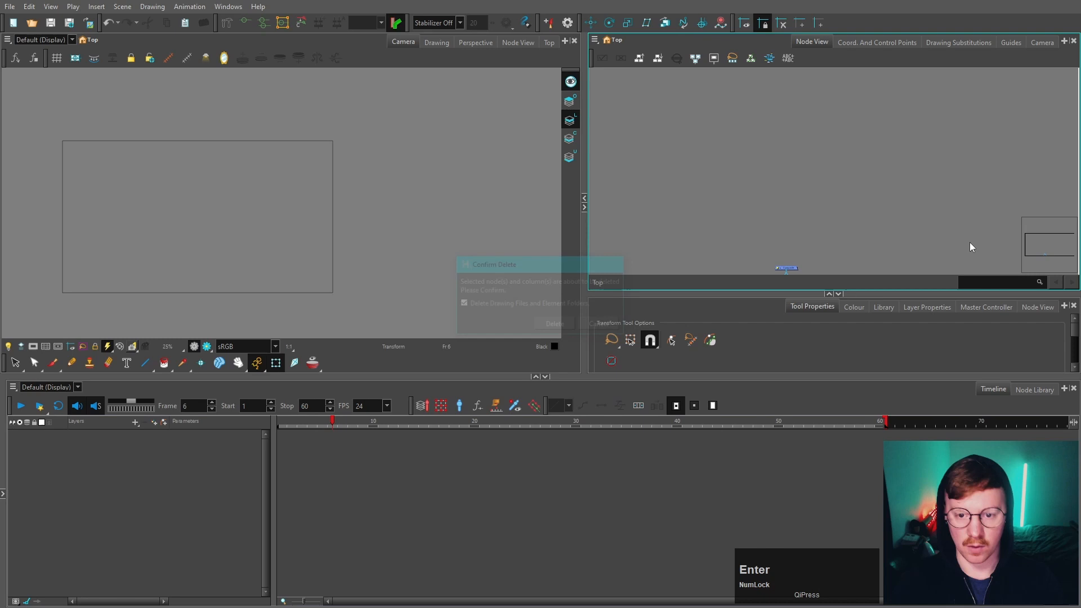
Select the six shape PNGs, starting from the polygon image, for import.
click(554, 323)
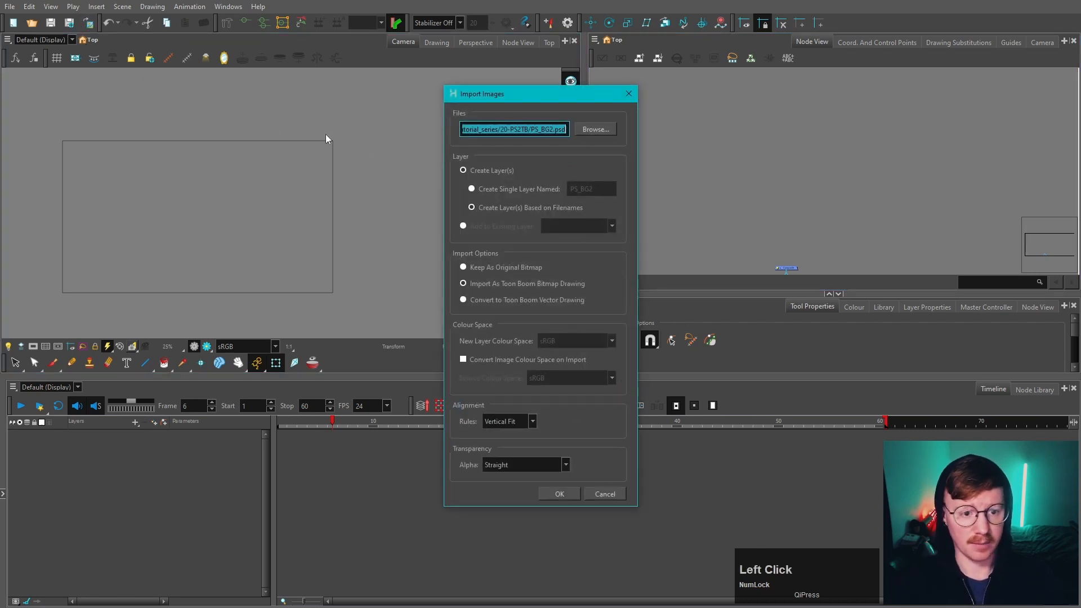
click(595, 128)
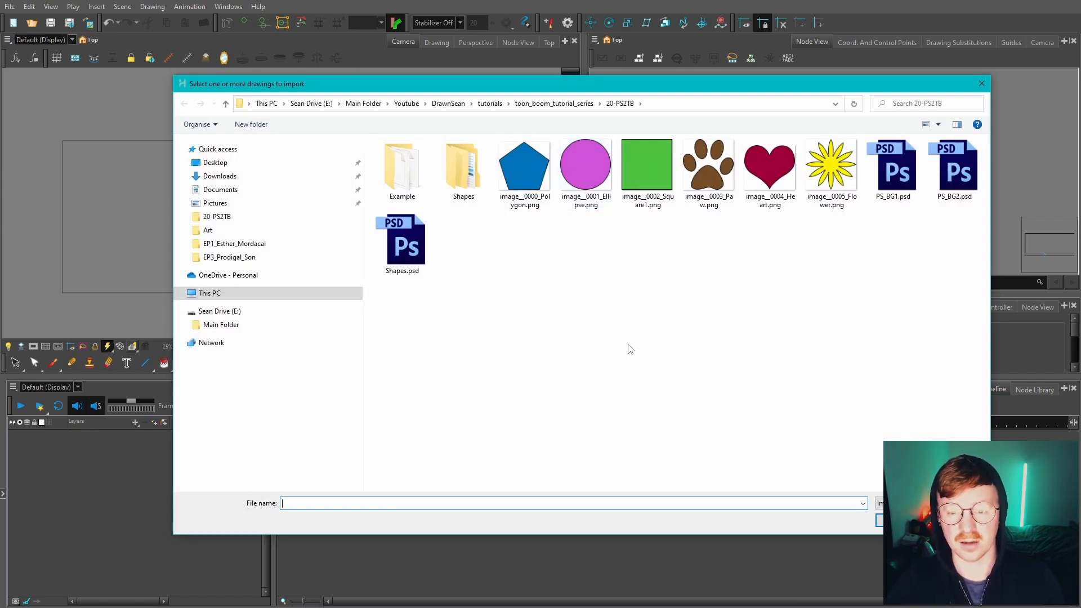
click(524, 169)
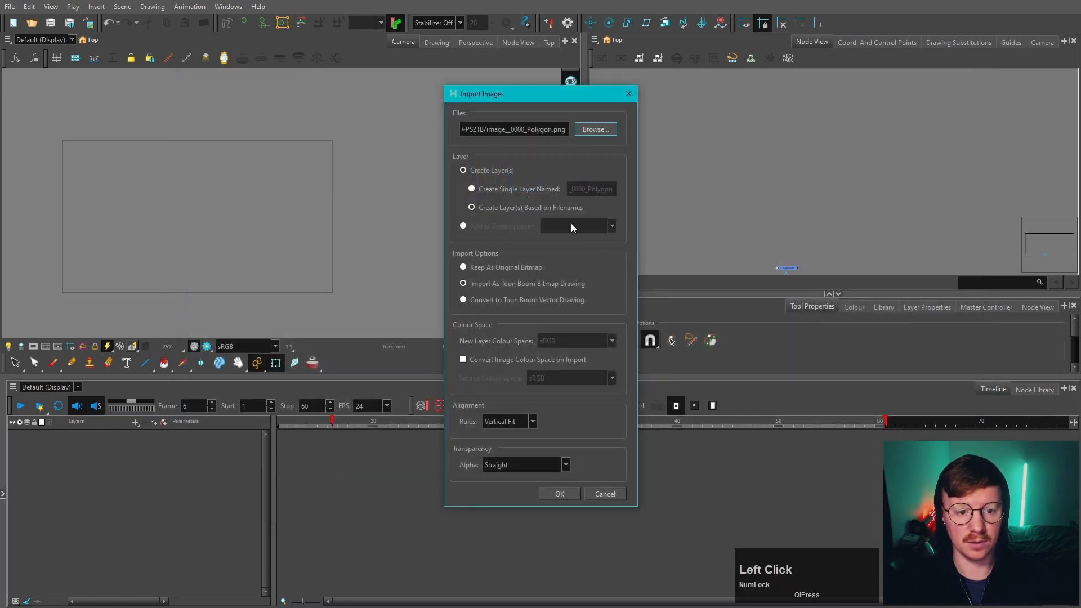
click(558, 494)
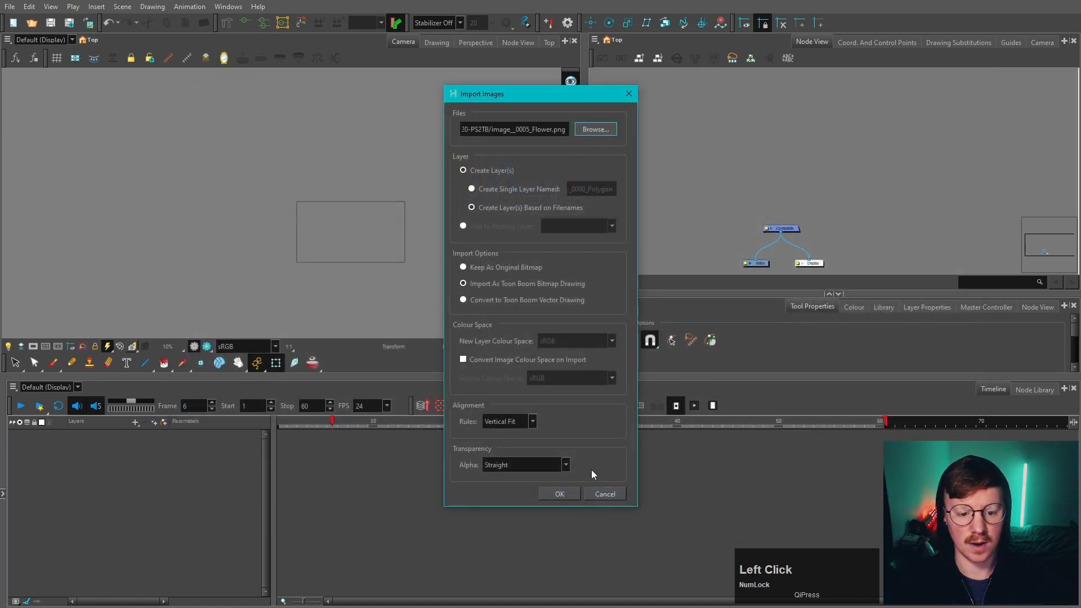
click(559, 493)
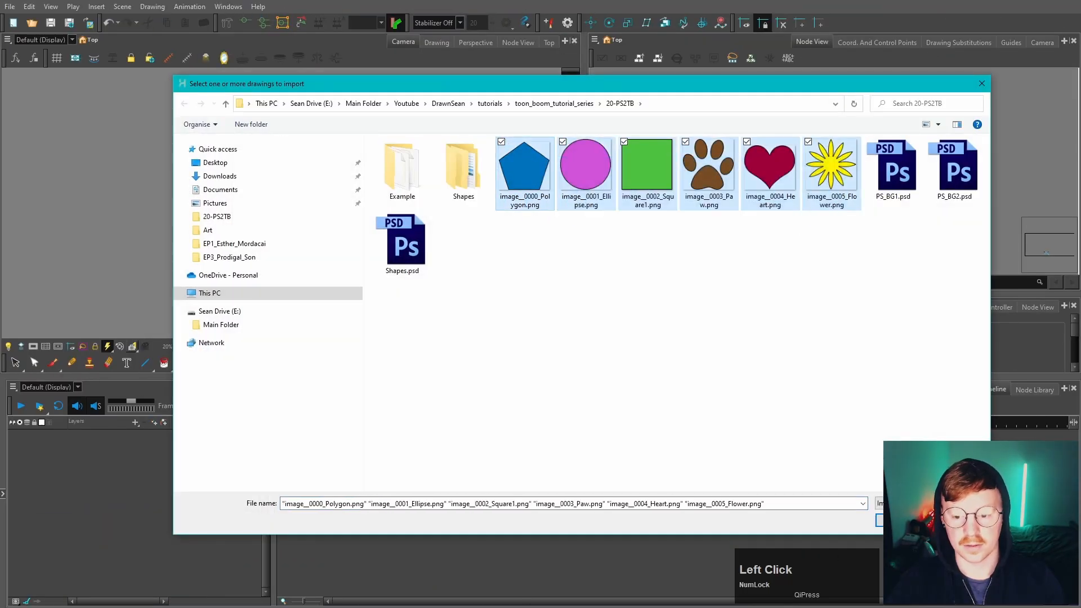
click(887, 504)
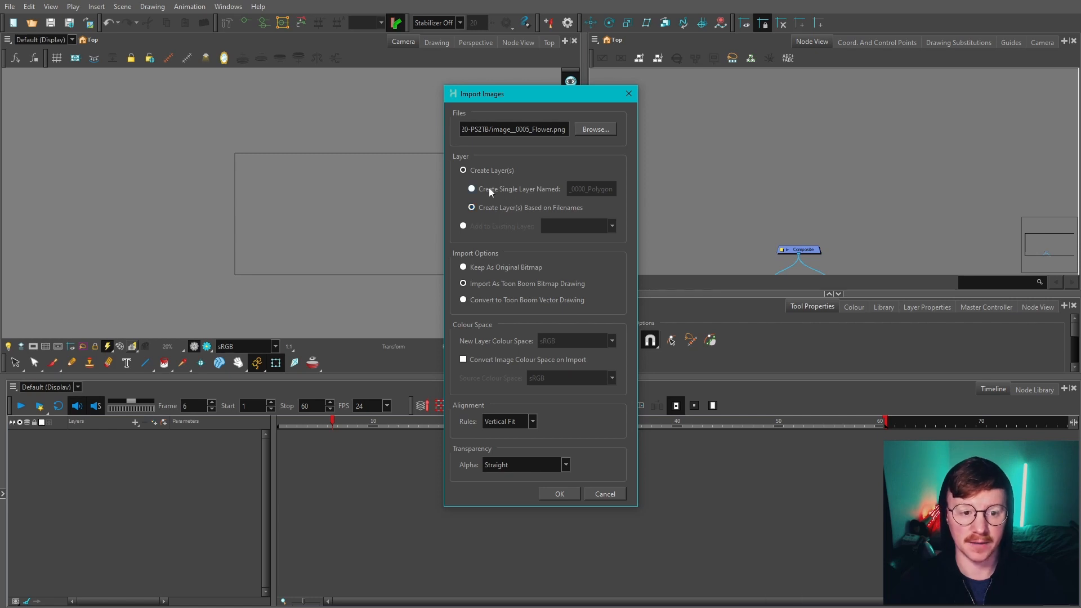
Import them with Create Single Layer Named, giving one image_0000_Polygon layer.
click(472, 188)
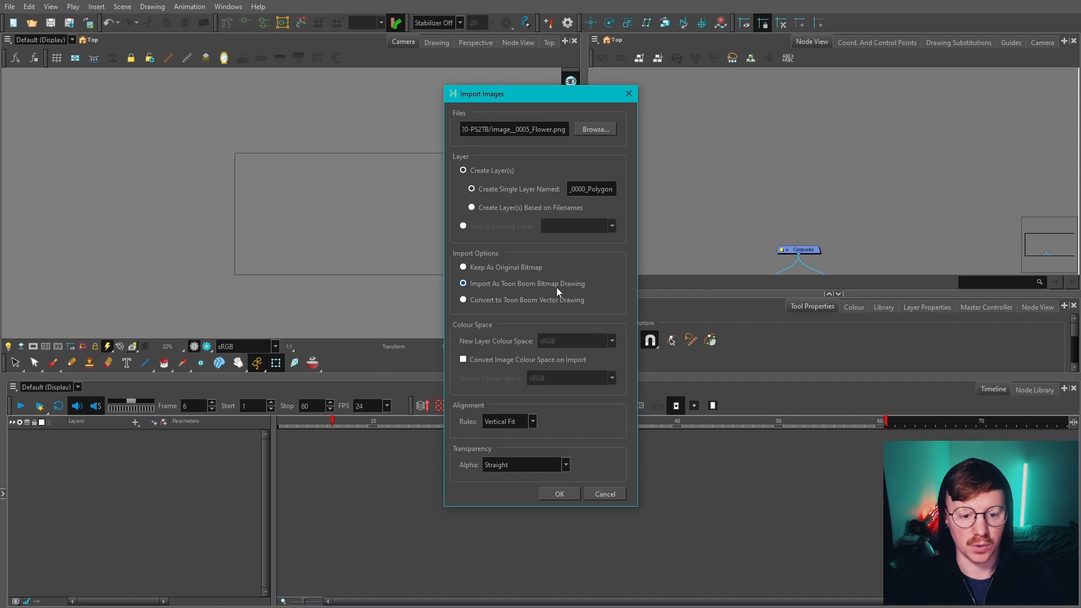
click(560, 493)
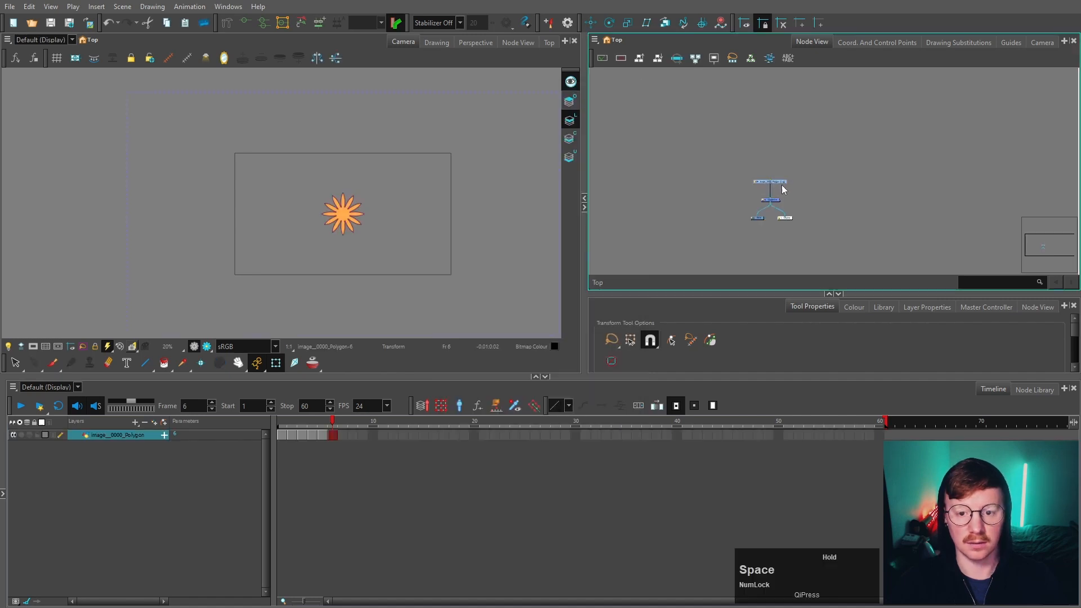
Re-import the shapes with Add to Existing Layer image_0000_Polygon and check Drawing Substitutions.
scroll(up, 3)
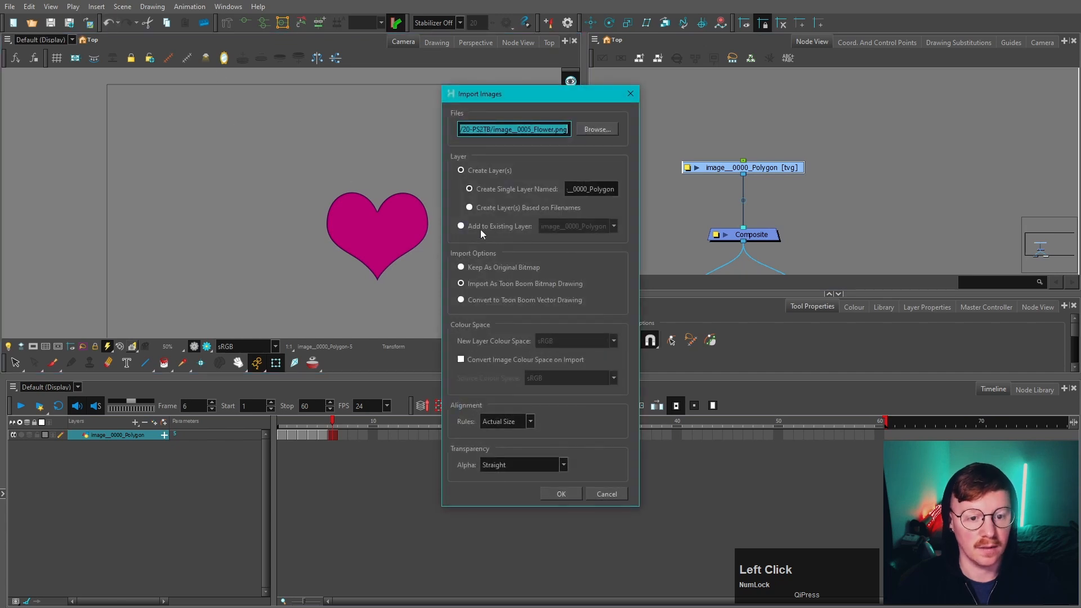
click(461, 225)
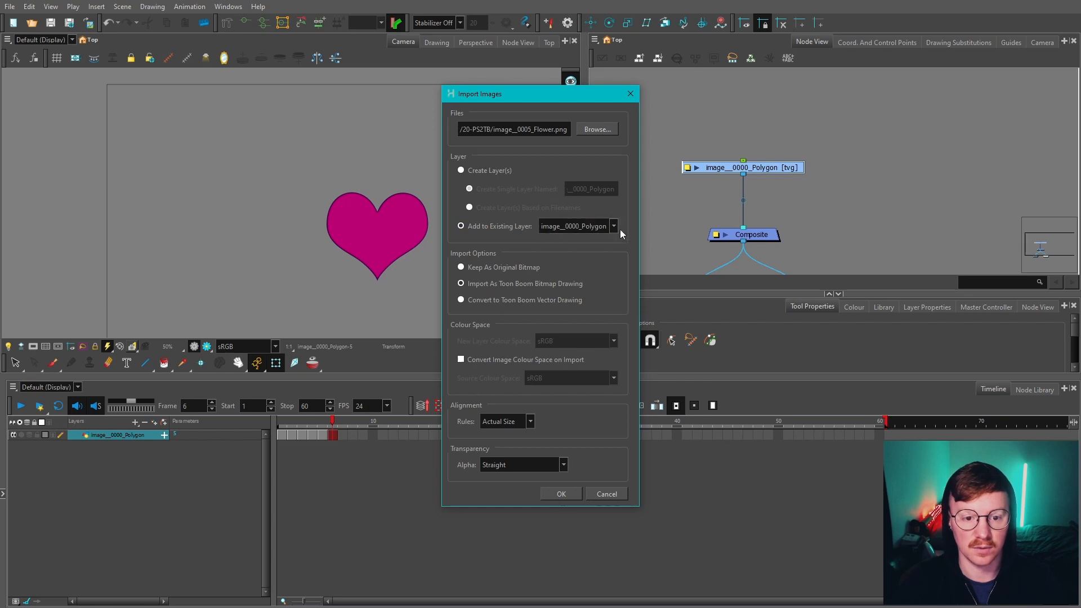
click(573, 226)
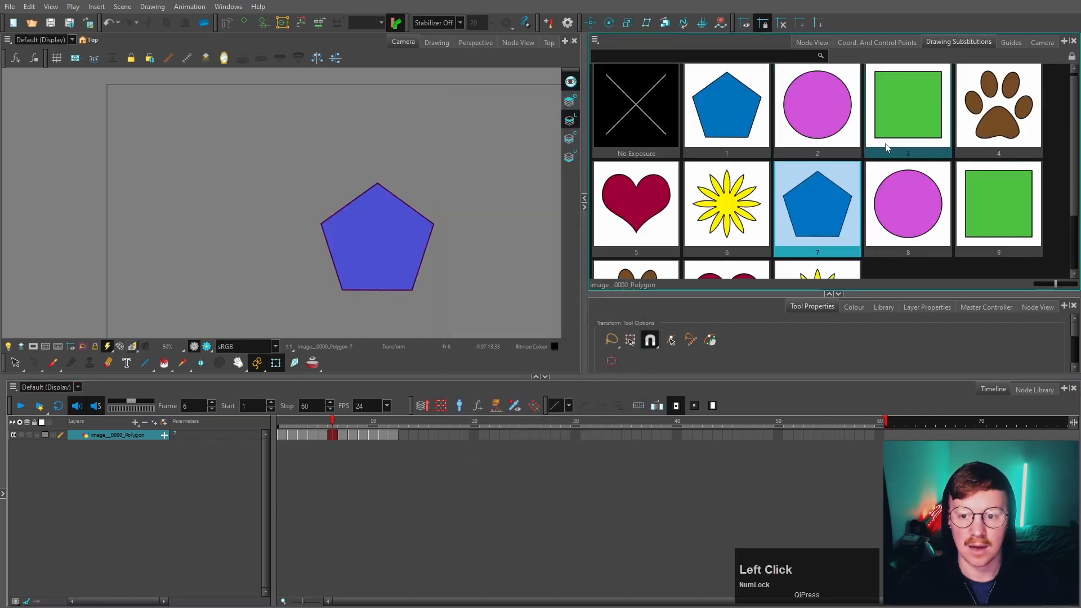
scroll(down, 3)
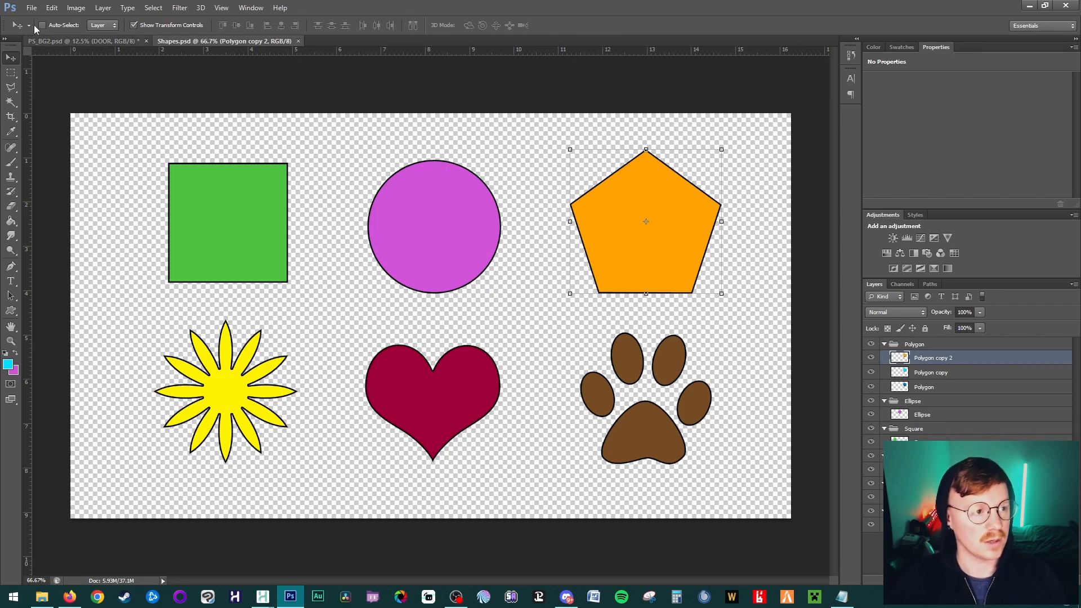
Run Export Layers to Files with prefix image_ as transparent PNG-24.
click(31, 8)
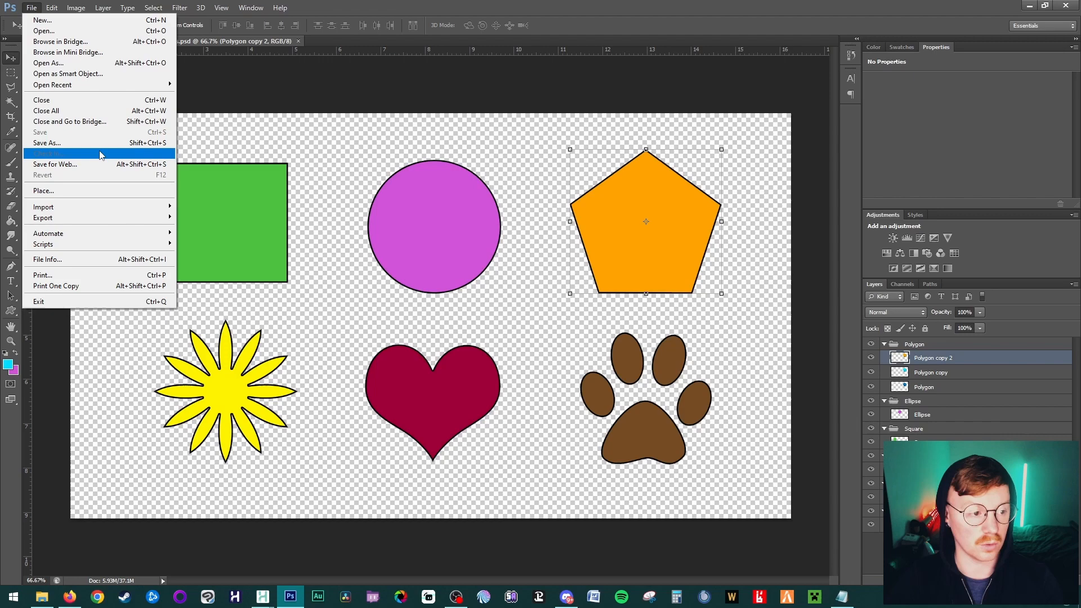
mouse_move(42, 245)
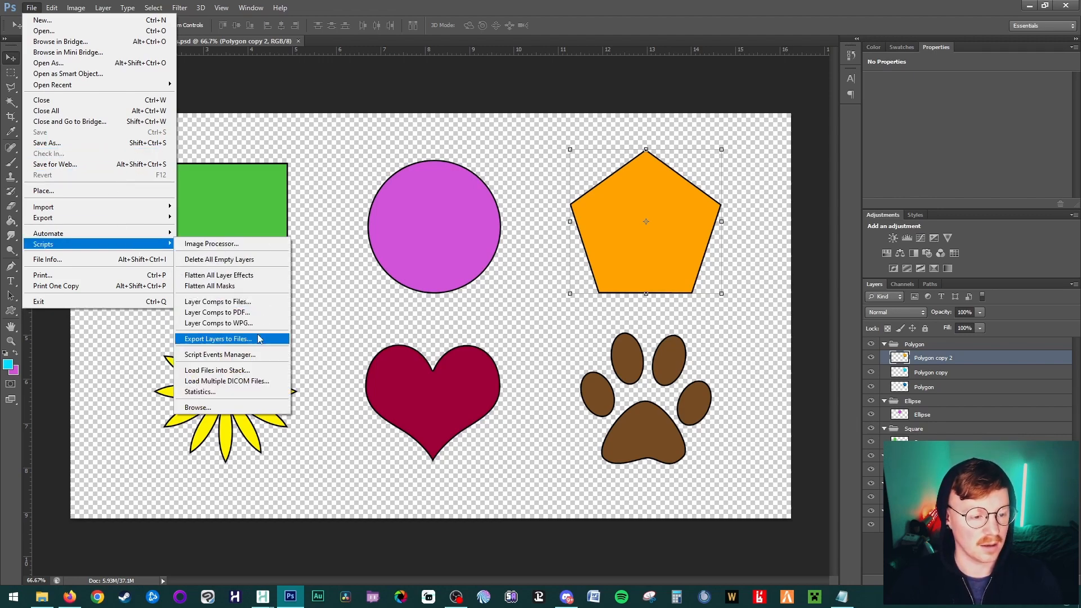
click(216, 339)
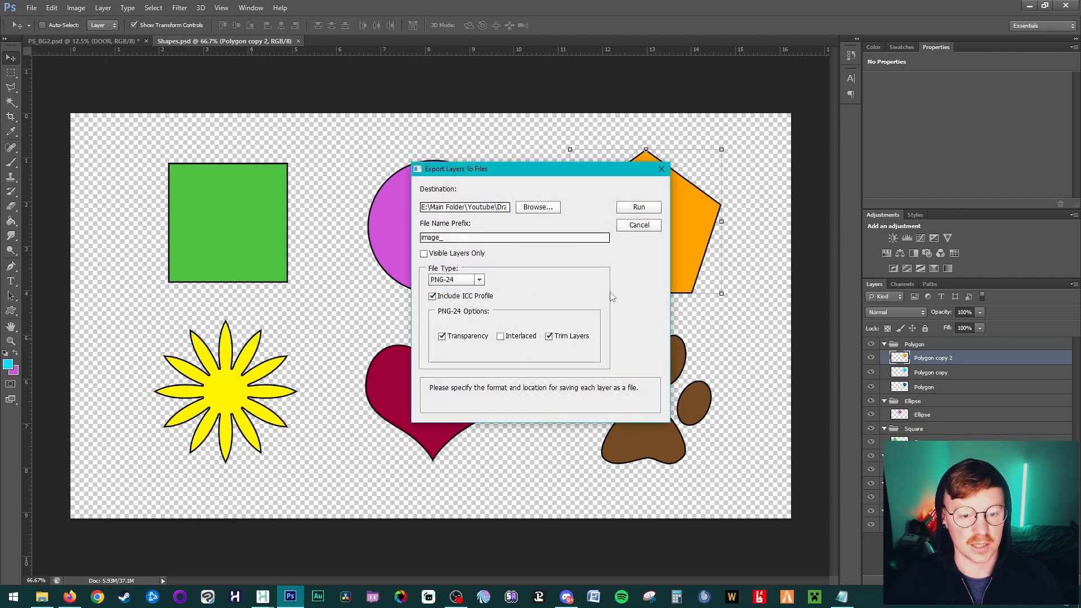
click(638, 225)
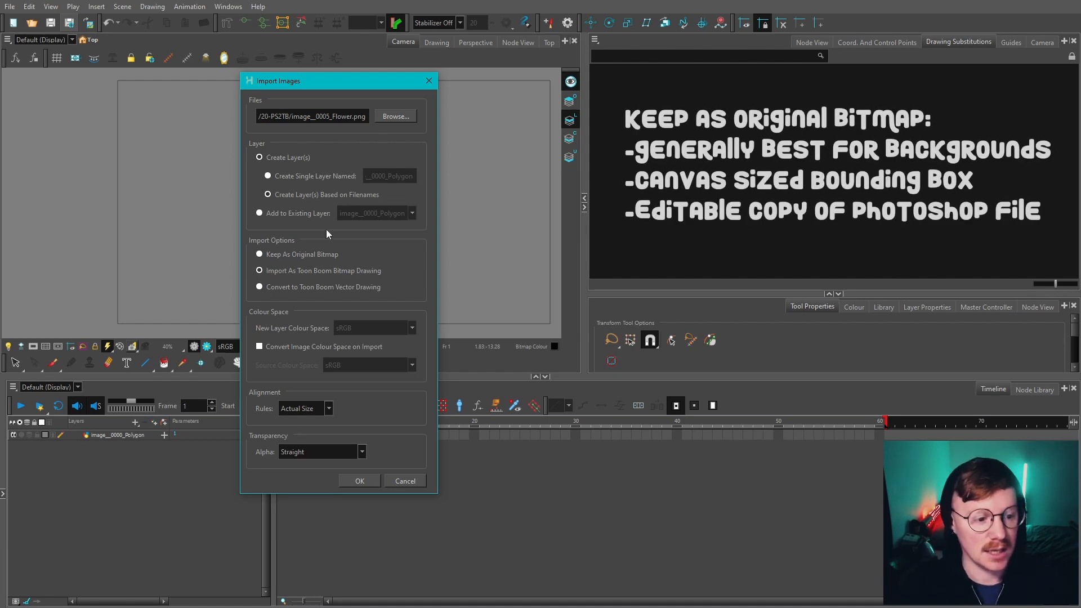
Try Keep As Original Bitmap, then set Import As Toon Boom Bitmap Drawing.
click(259, 253)
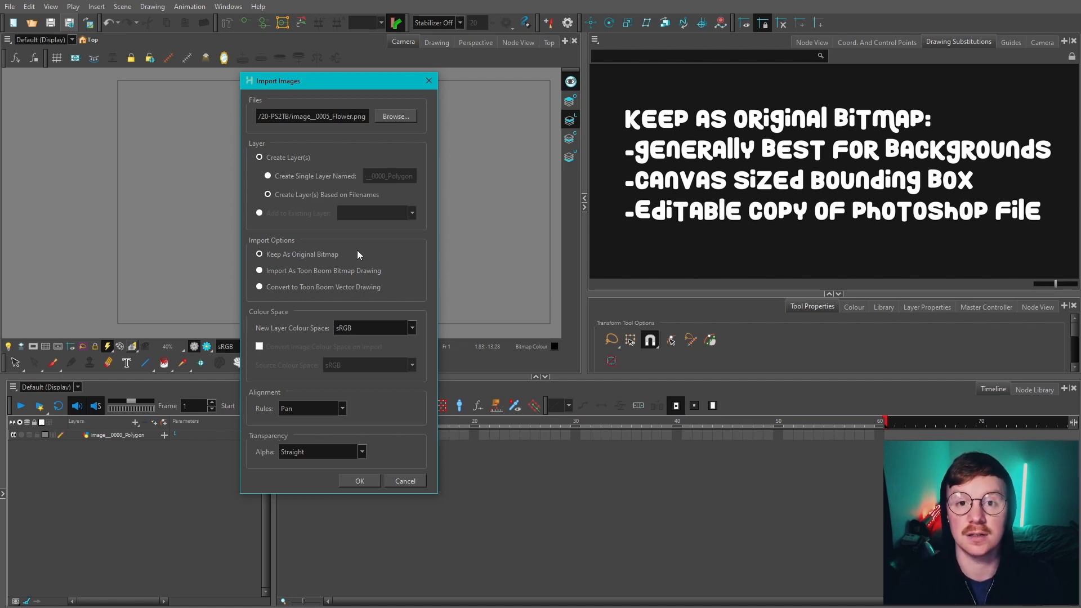
click(260, 269)
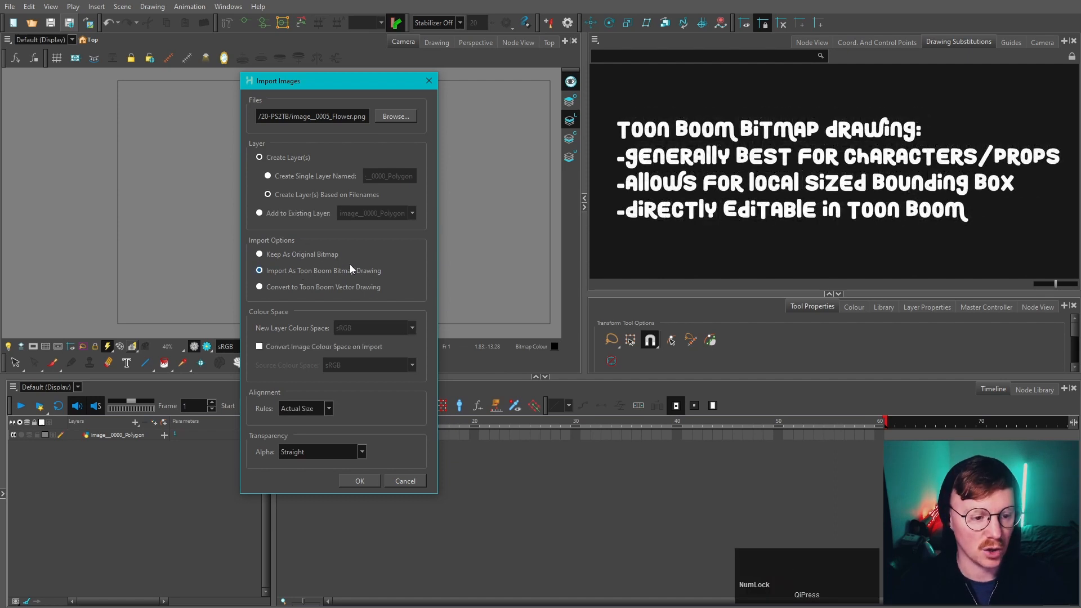